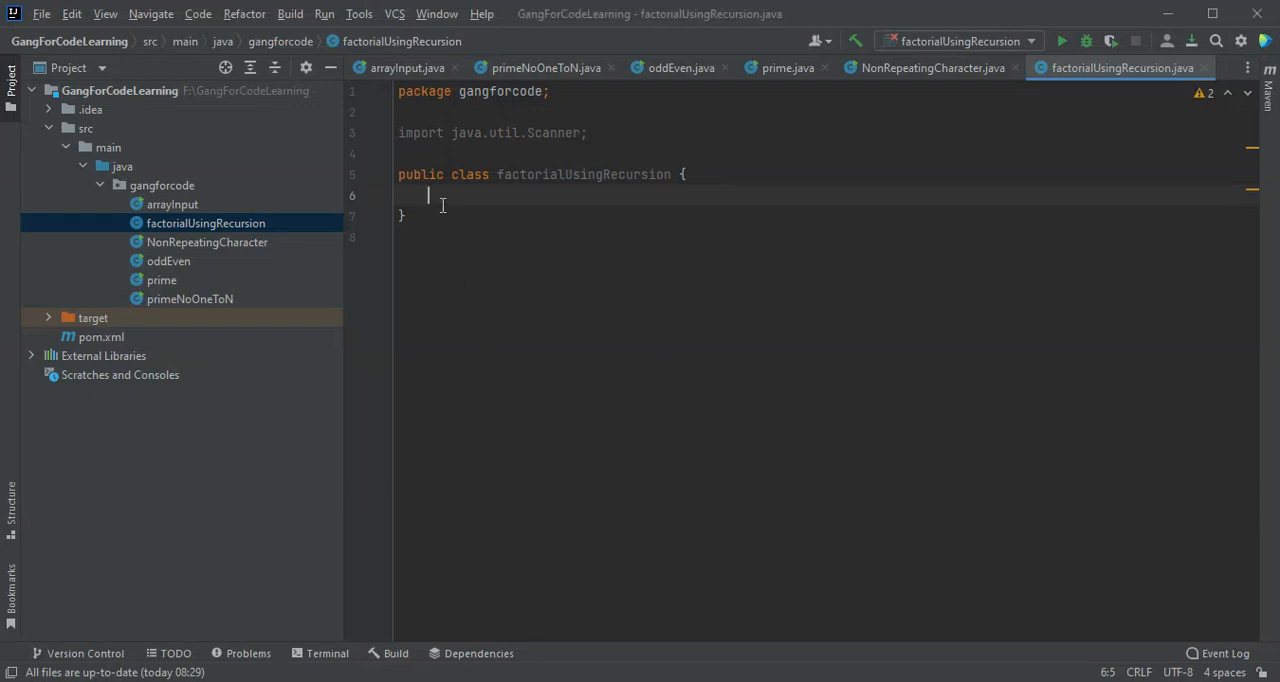
mouse_move(176, 112)
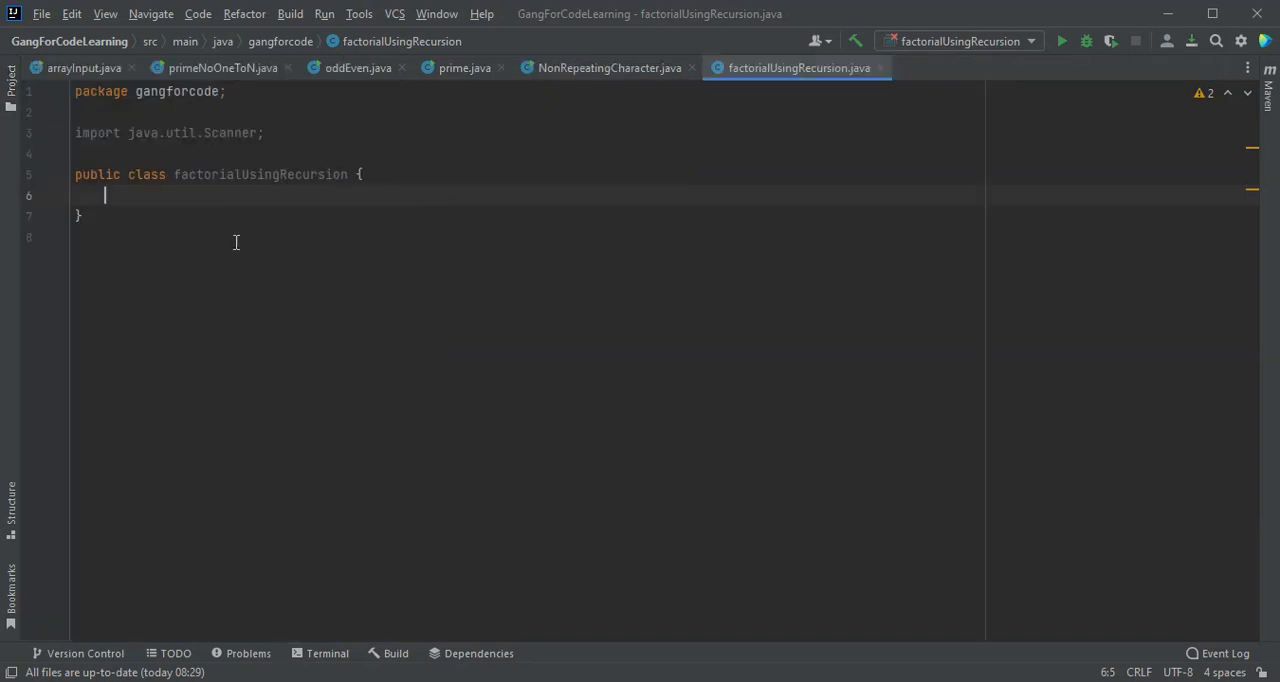
mouse_move(214, 246)
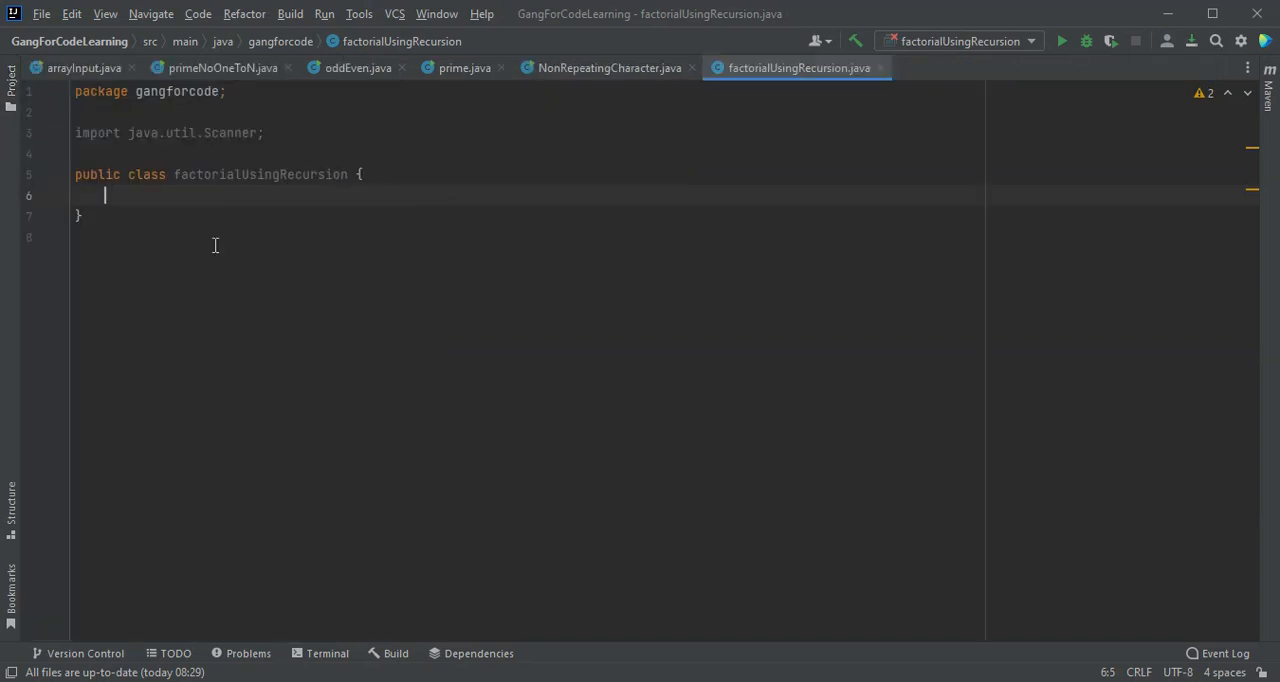
Step: Declare the static int factorial(int n) method and open its body
text(static)
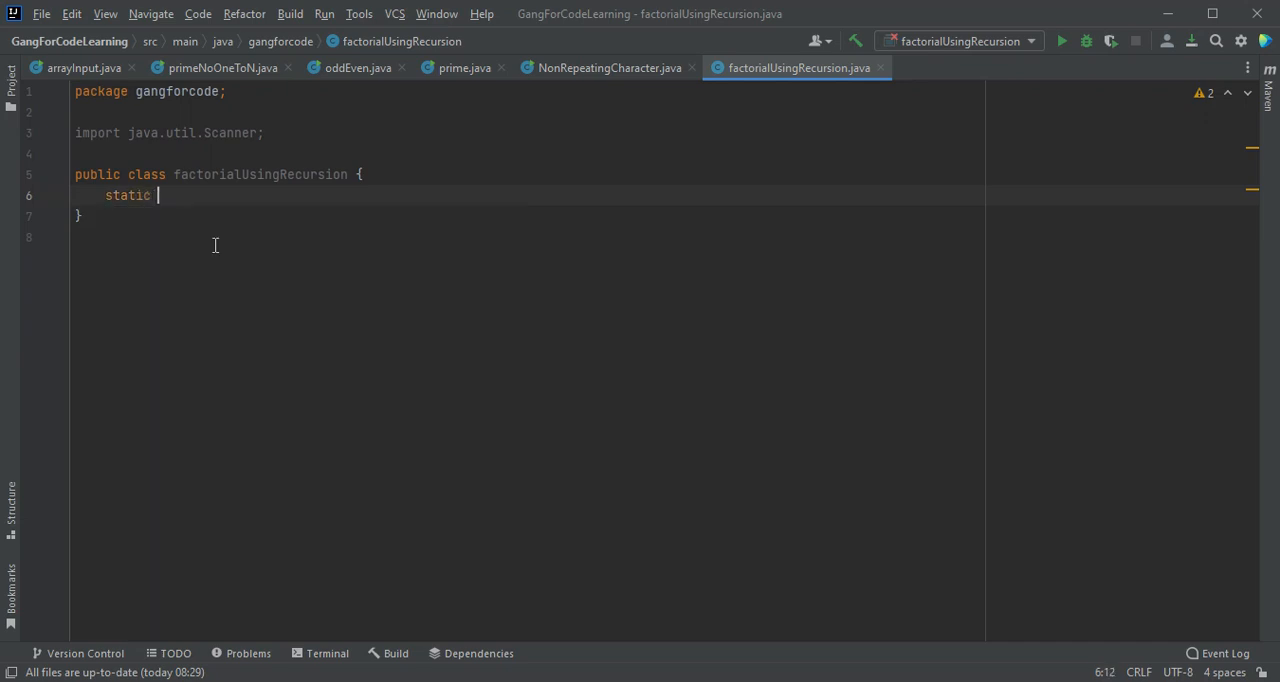
text(int)
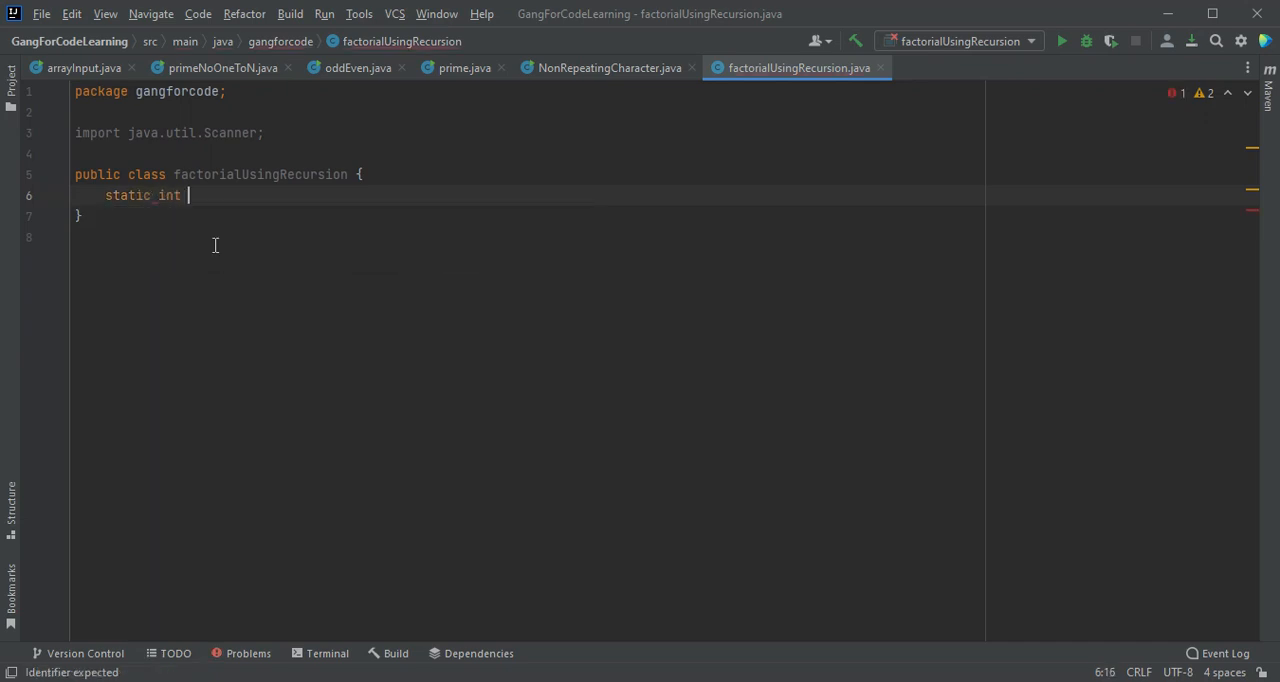
text(fac)
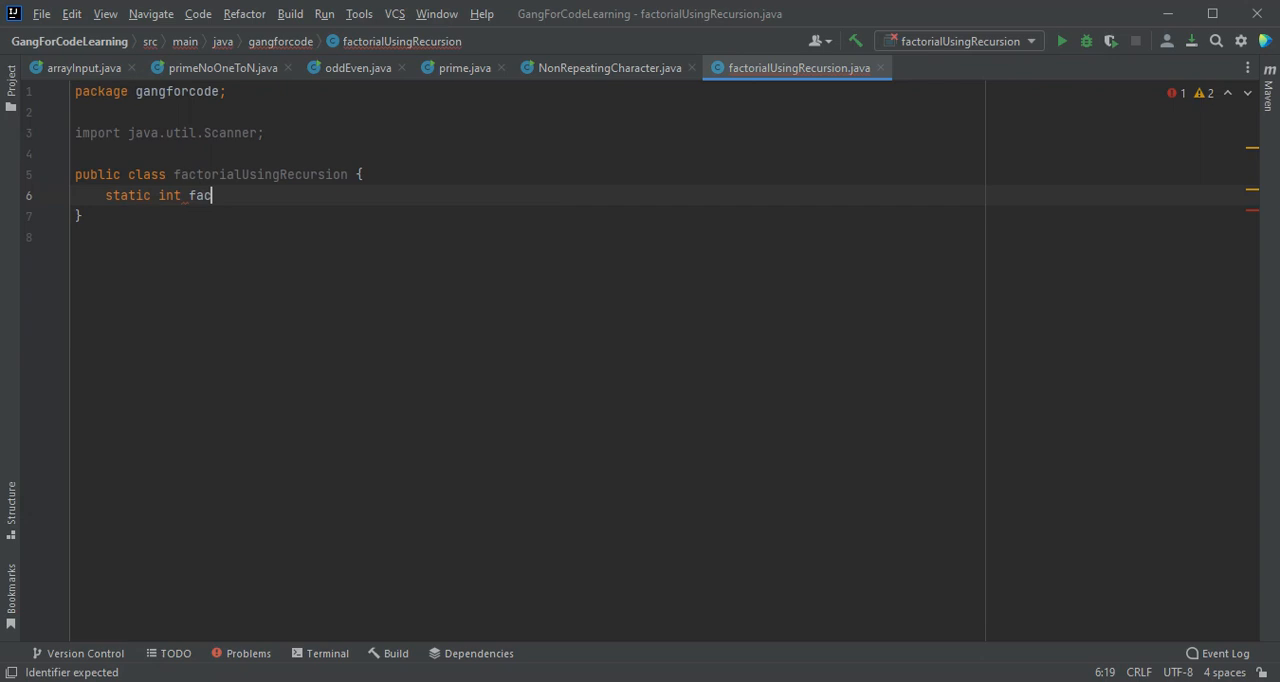
text(torial(int)
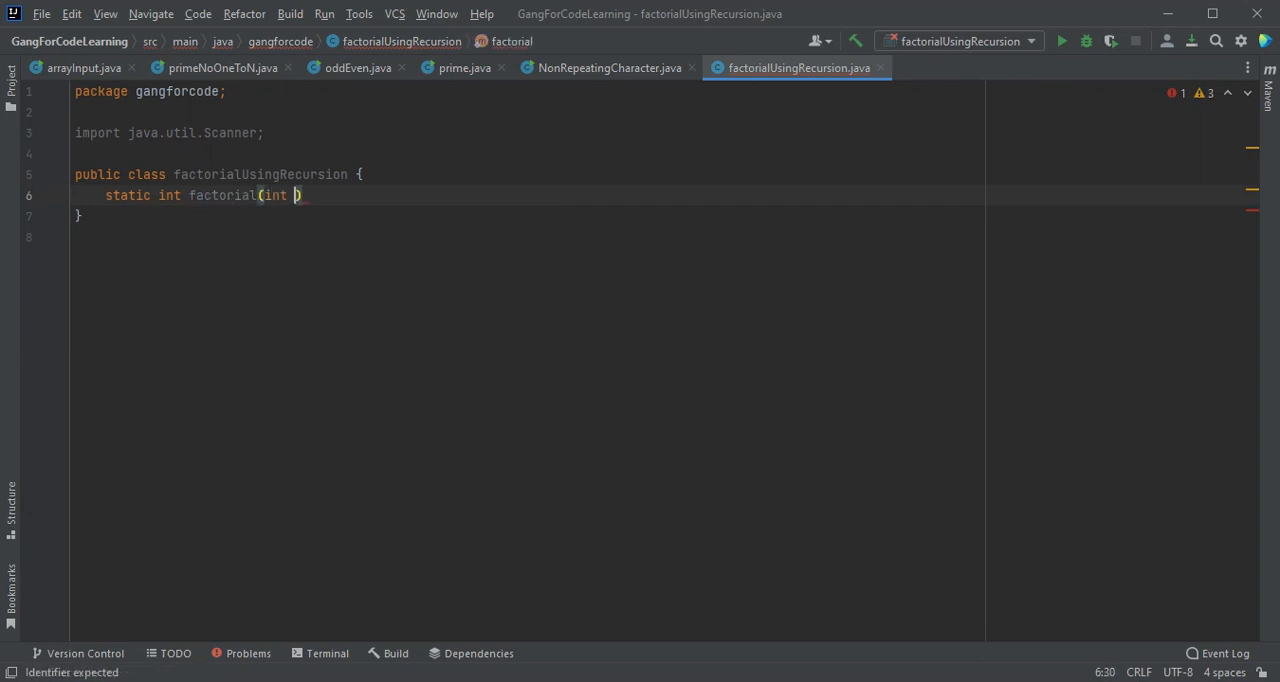
text(n))
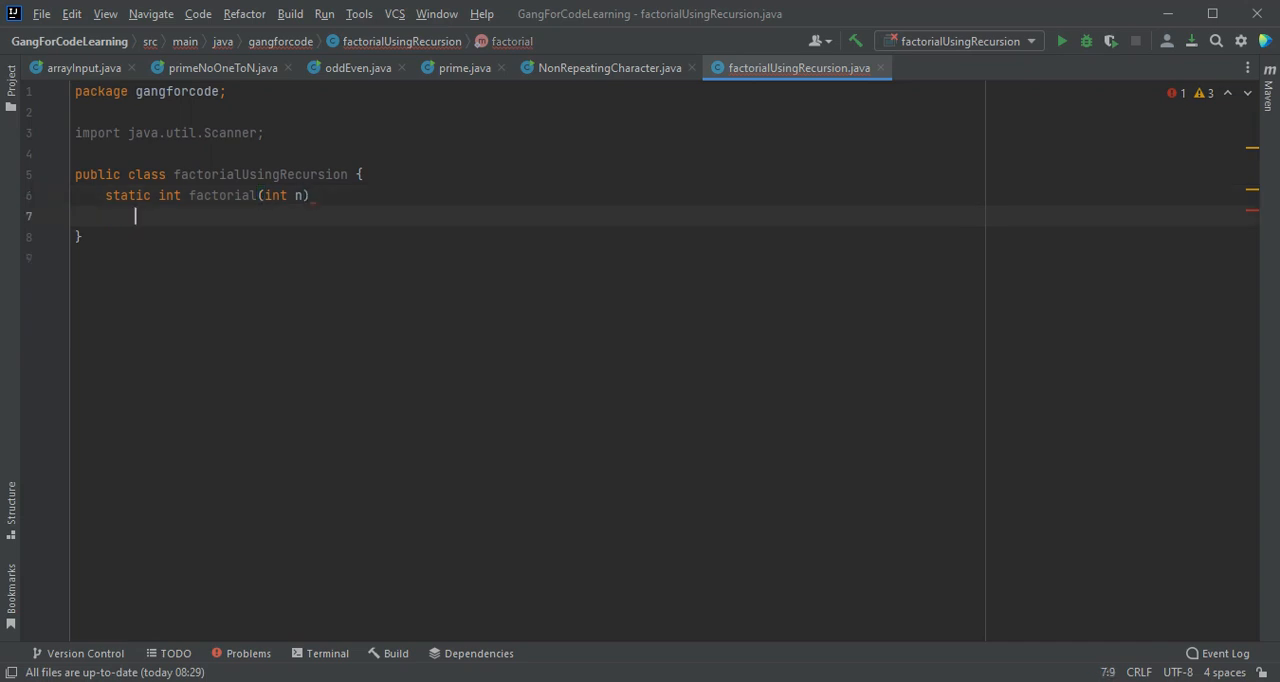
text({)
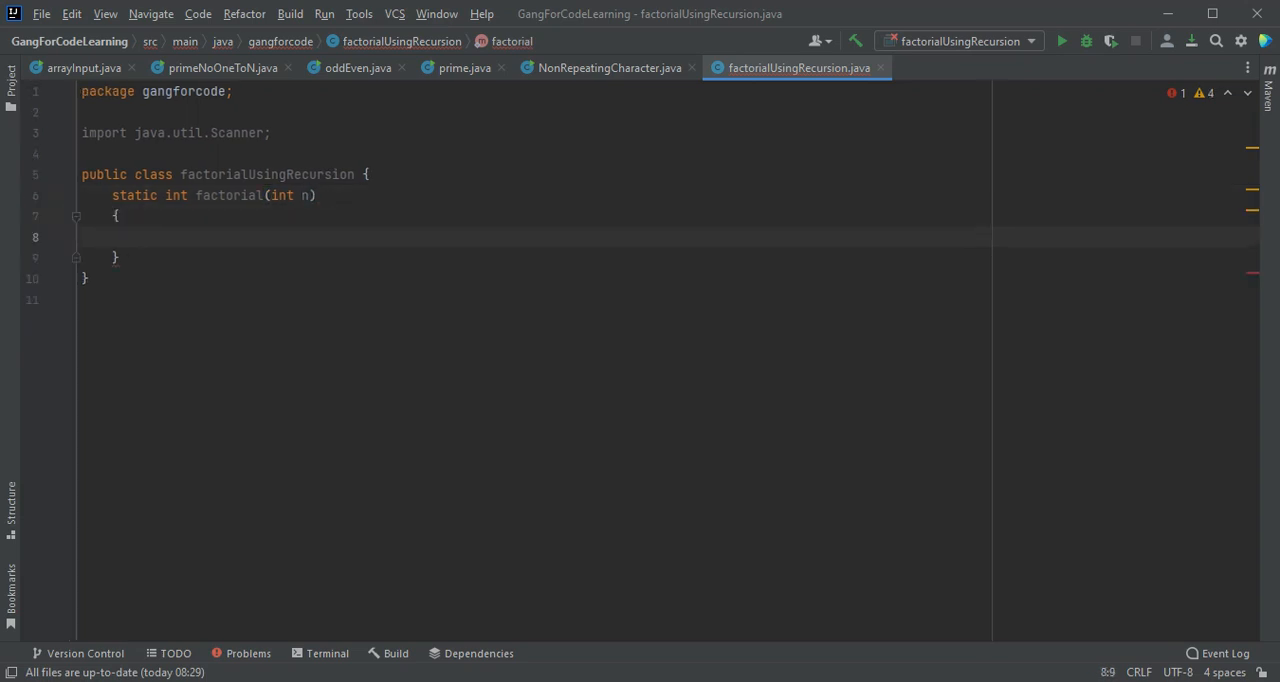
Step: Write the body: if(n==0) return 1; else return n*factorial(n-1);
text(if())
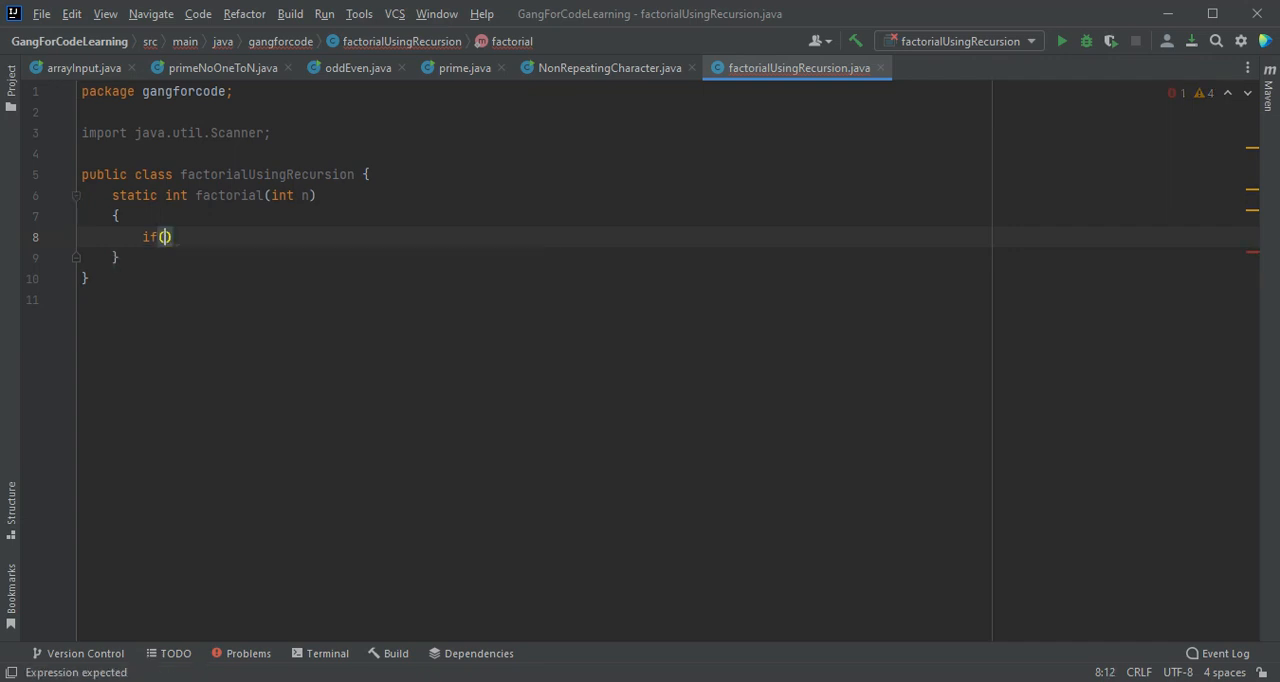
text(n==)
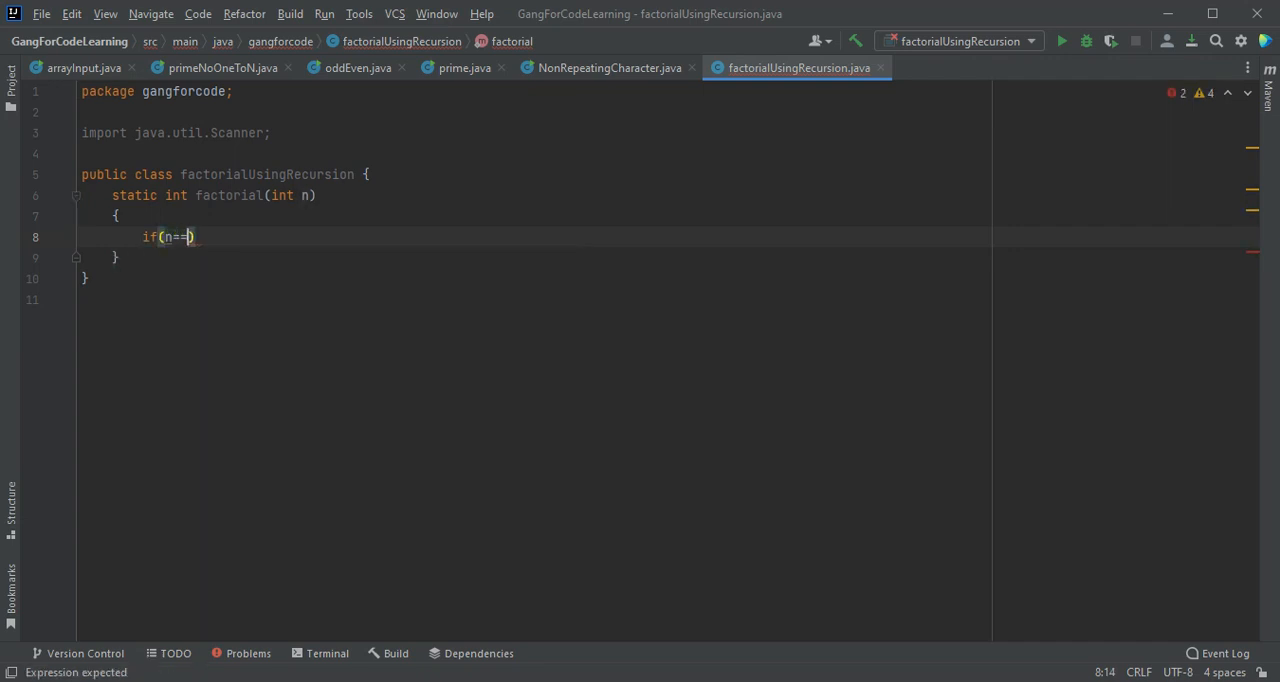
text(0))
text(return )
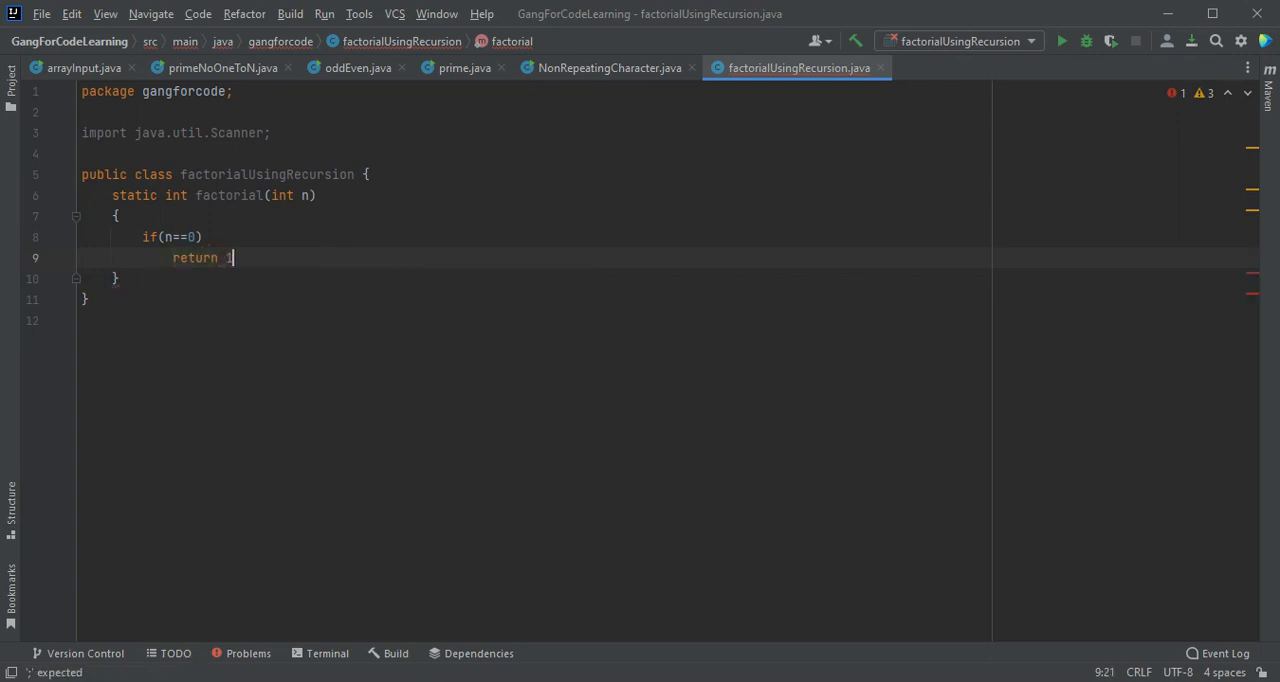
text(1;)
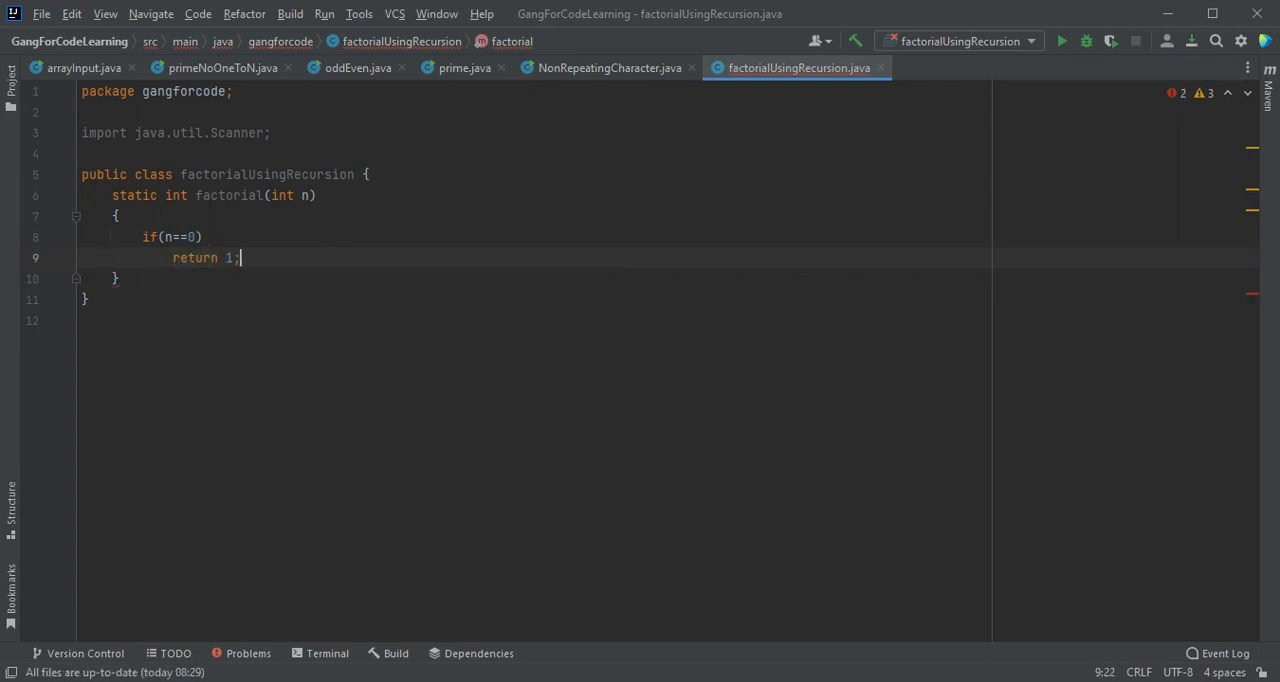
key(enter)
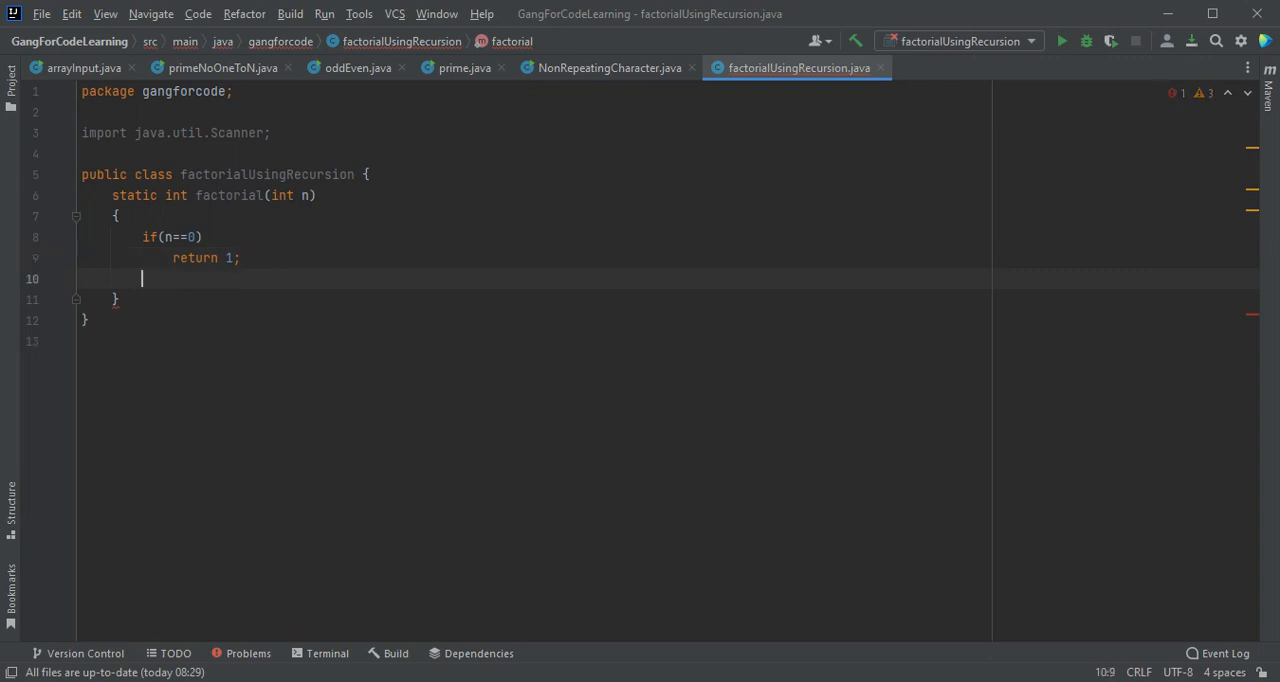
text(else return n)
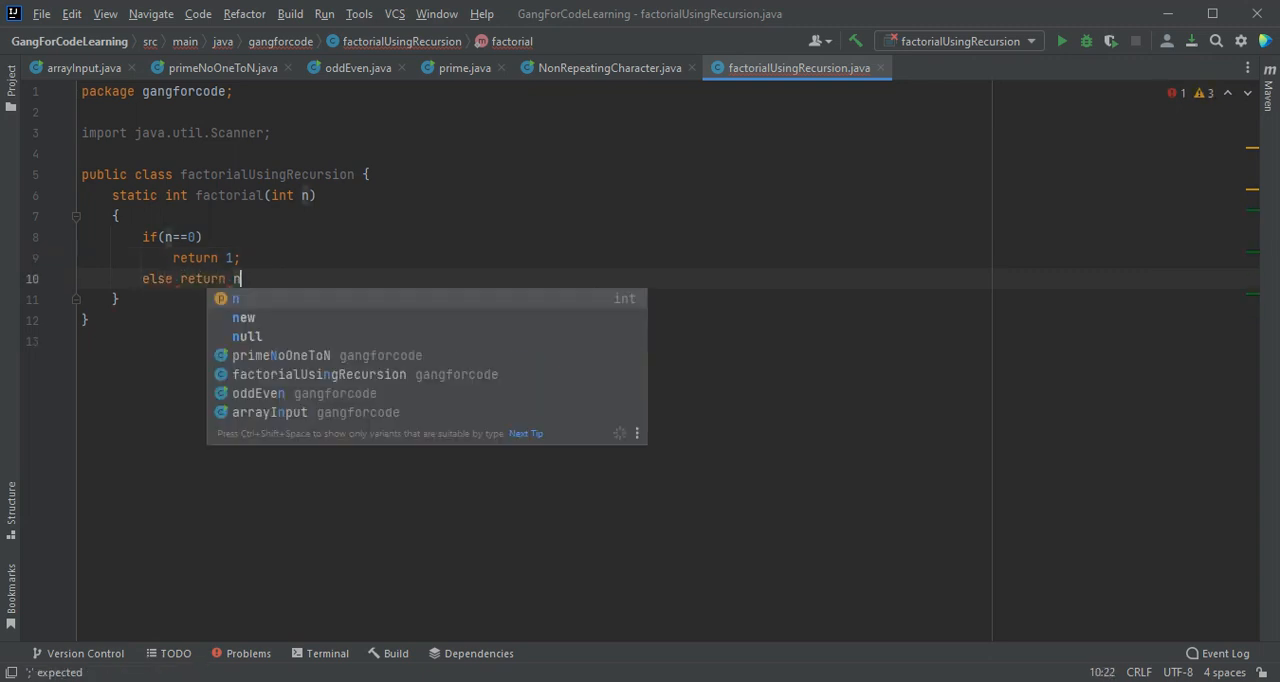
text(*factorial()
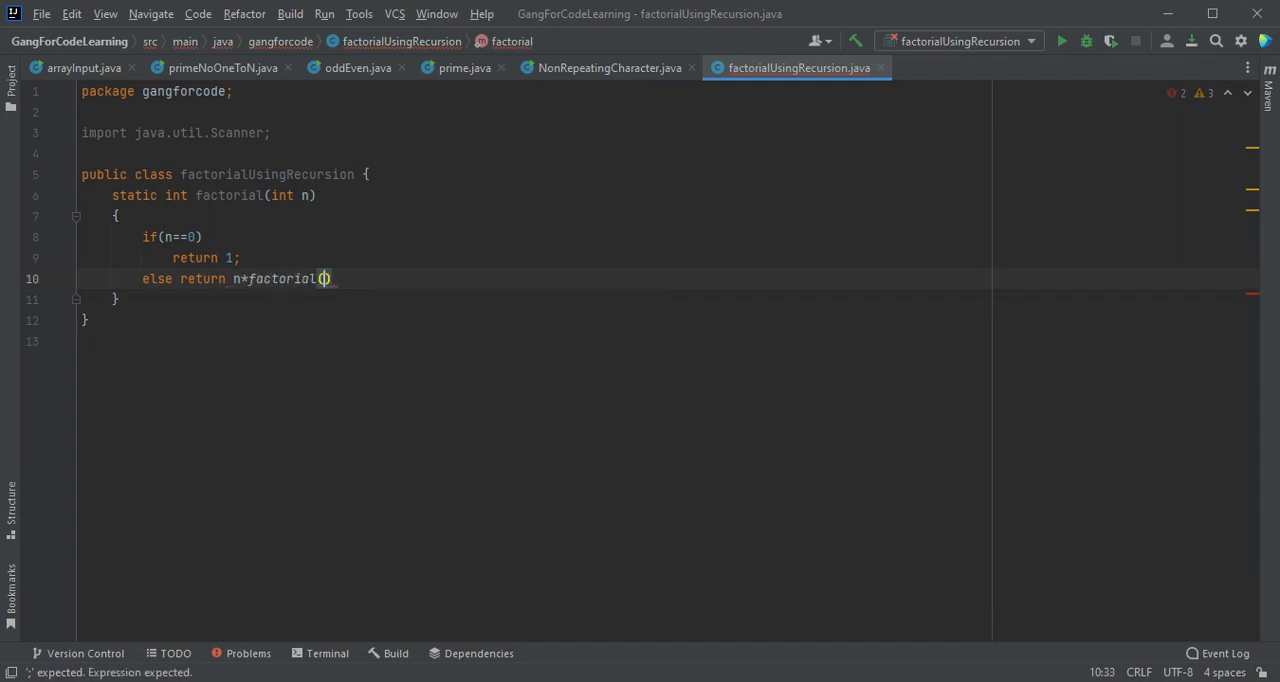
mouse_move(324, 278)
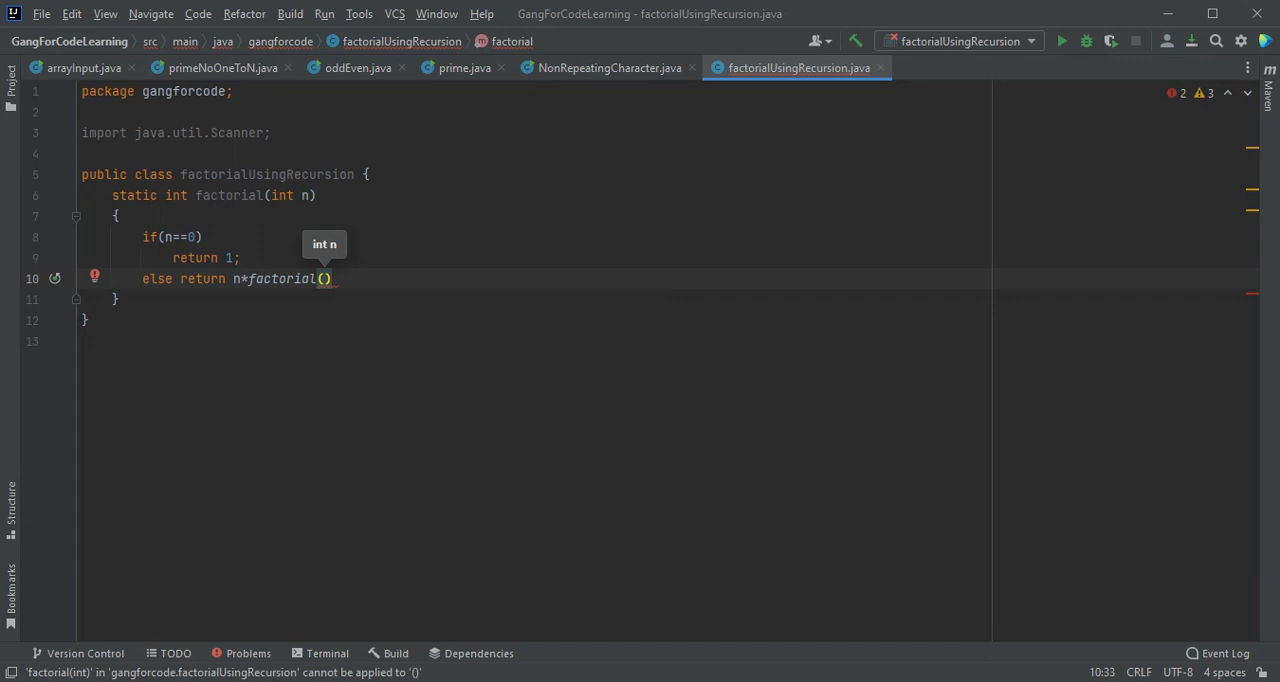
text(n-1)
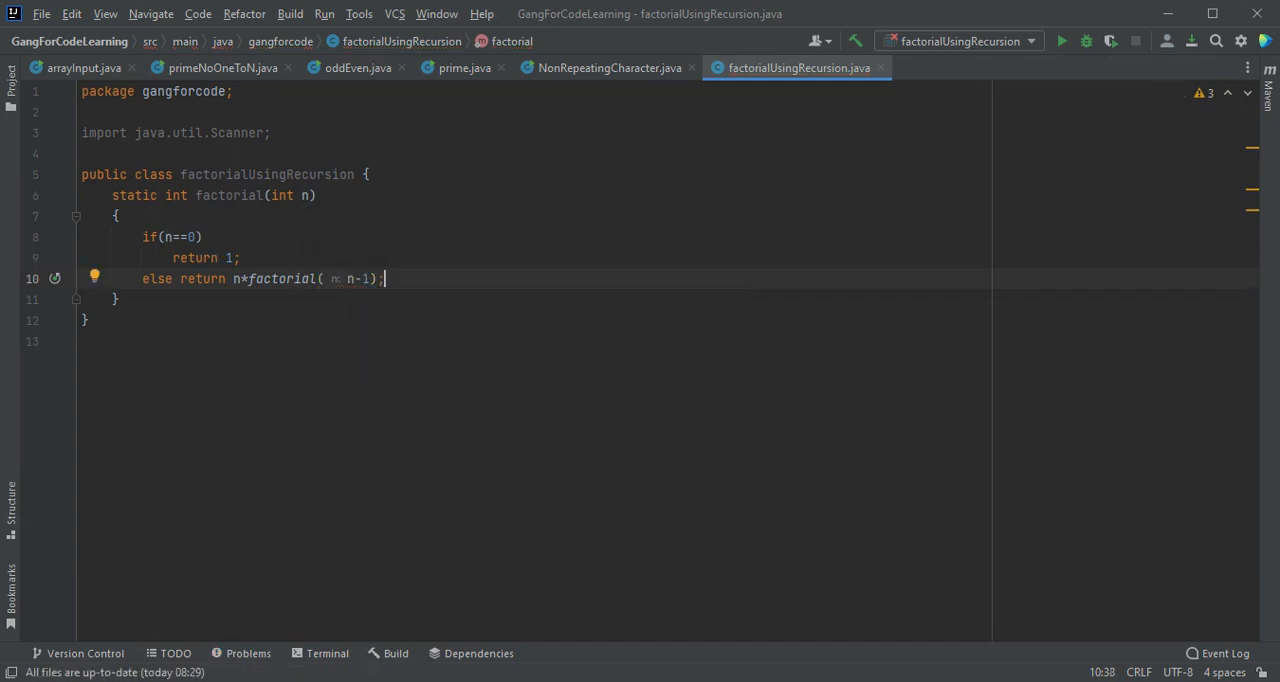
Step: Add a guard at the top of factorial: if(n<0) return -1;
click(116, 300)
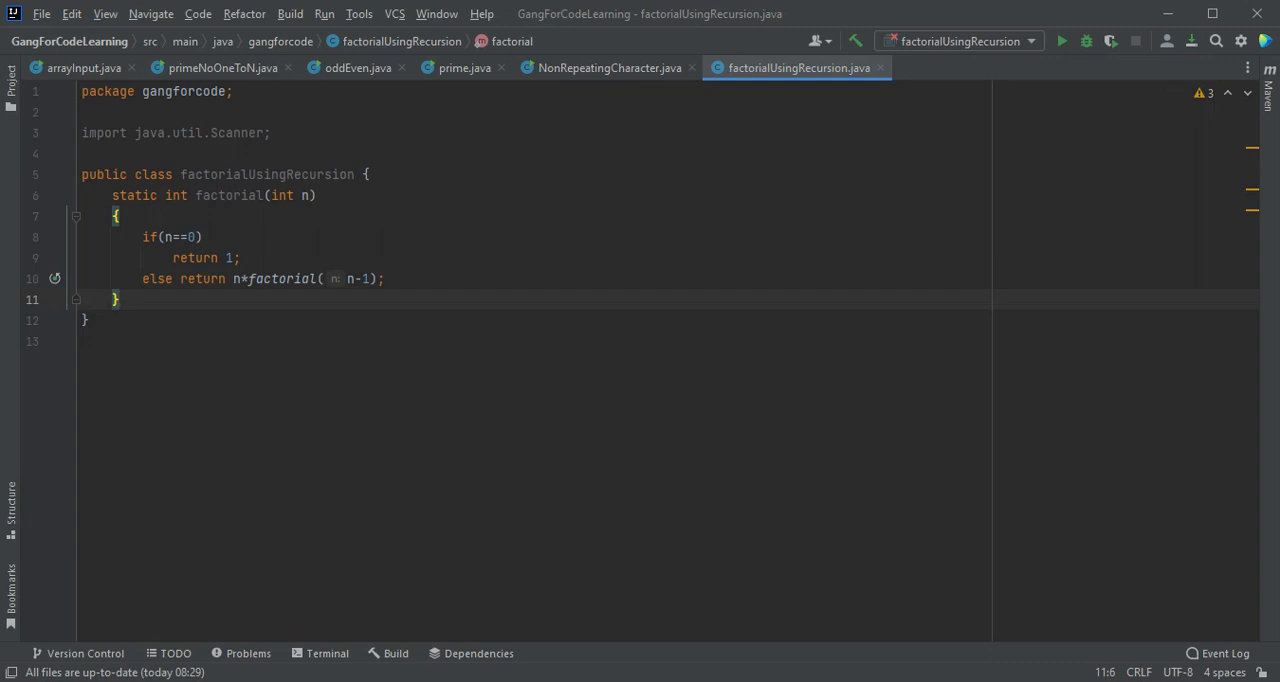
mouse_move(124, 292)
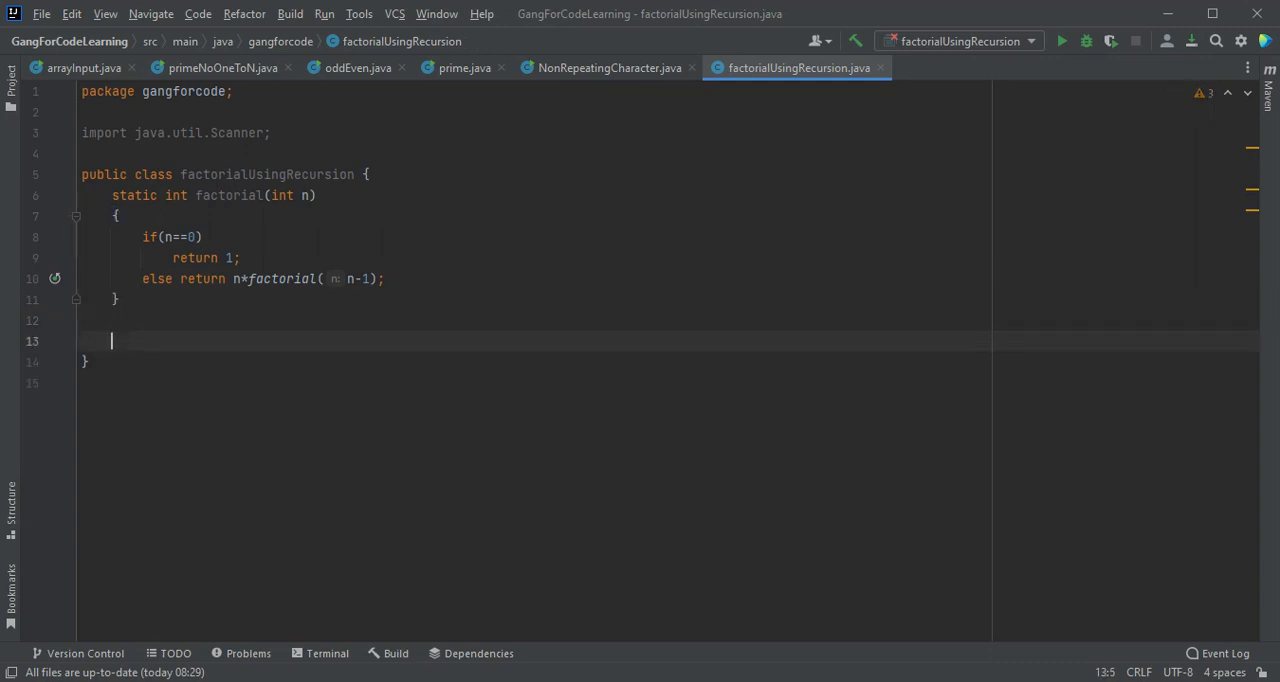
click(118, 216)
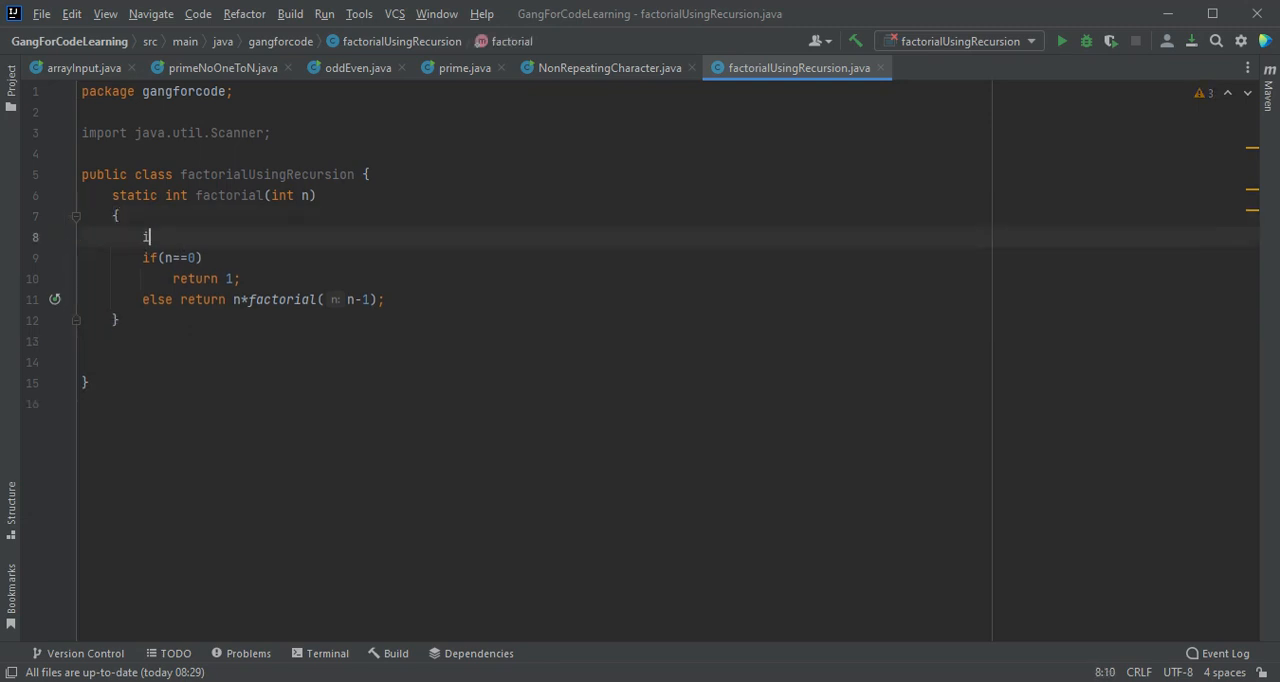
text(if(n<)
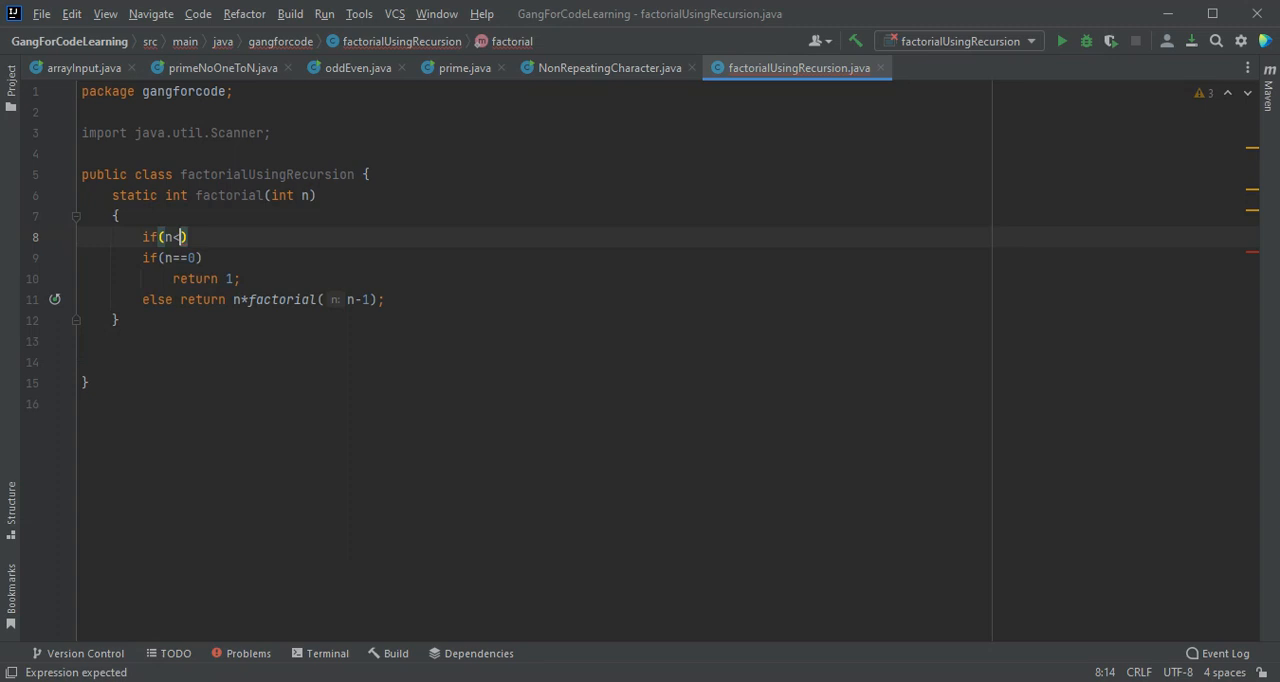
key(Enter)
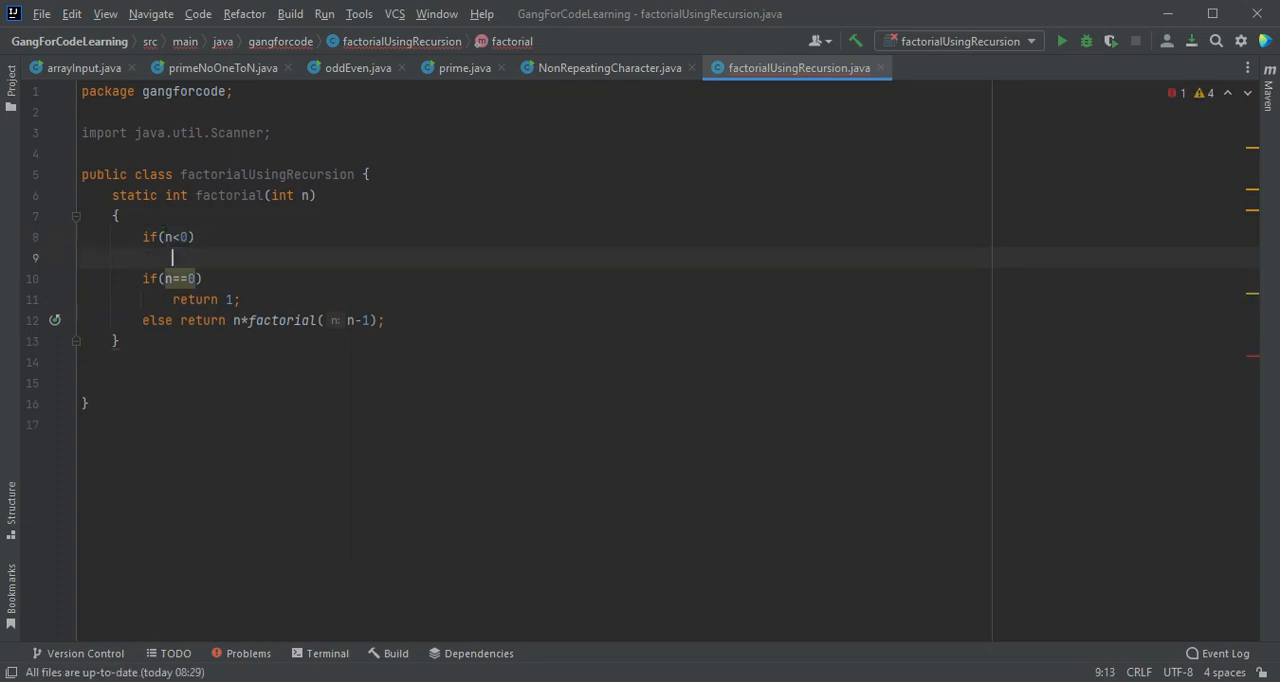
text(return)
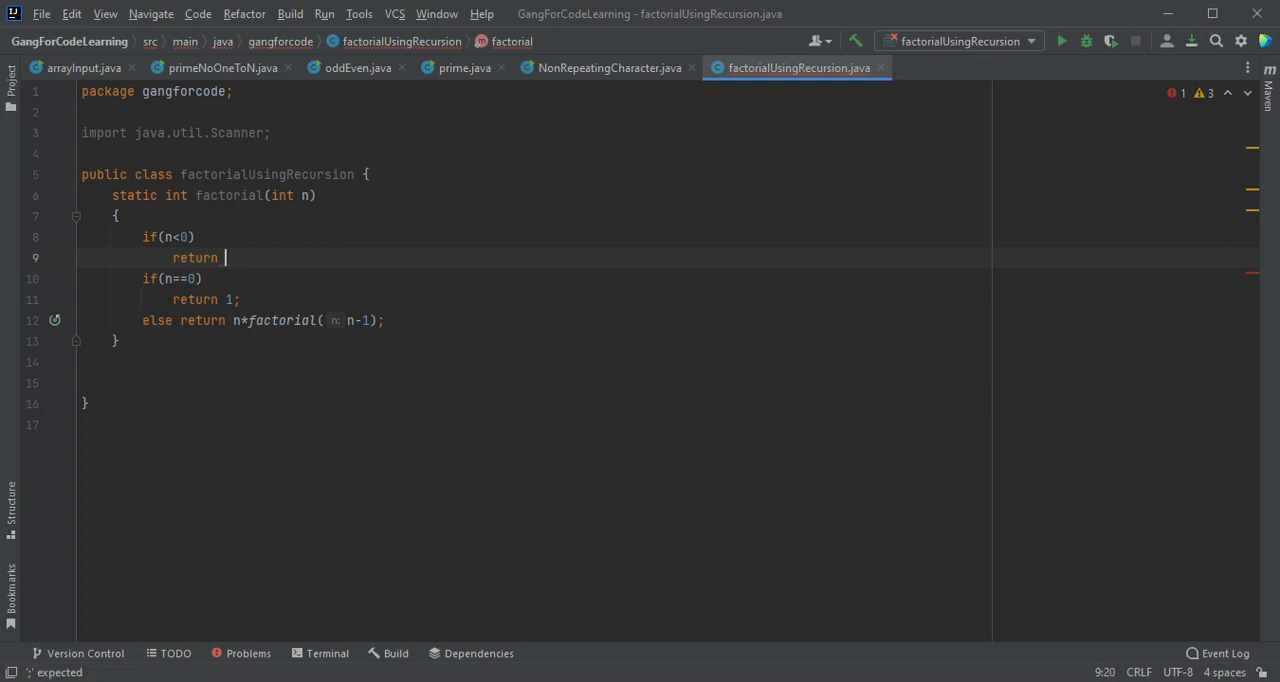
text(-1;)
click(536, 382)
text(public static void main(String[] args) {)
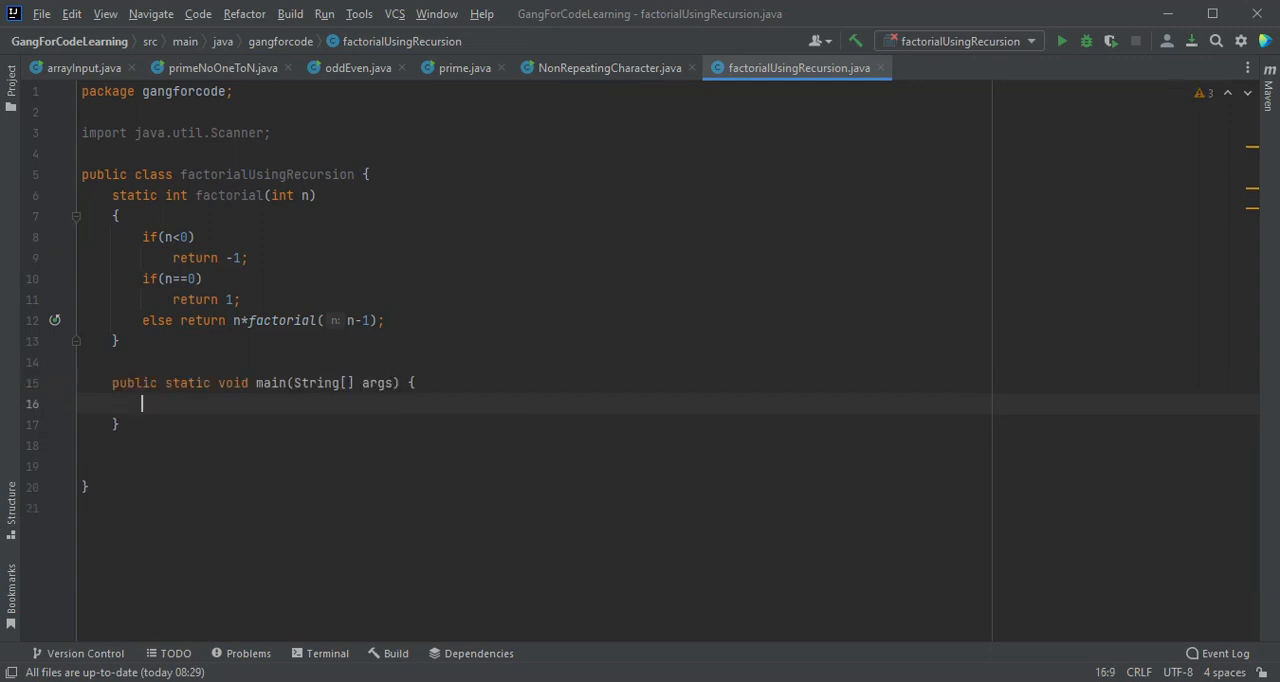
Step: In main, declare Scanner sc = new Scanner(System.in);
text(Sca)
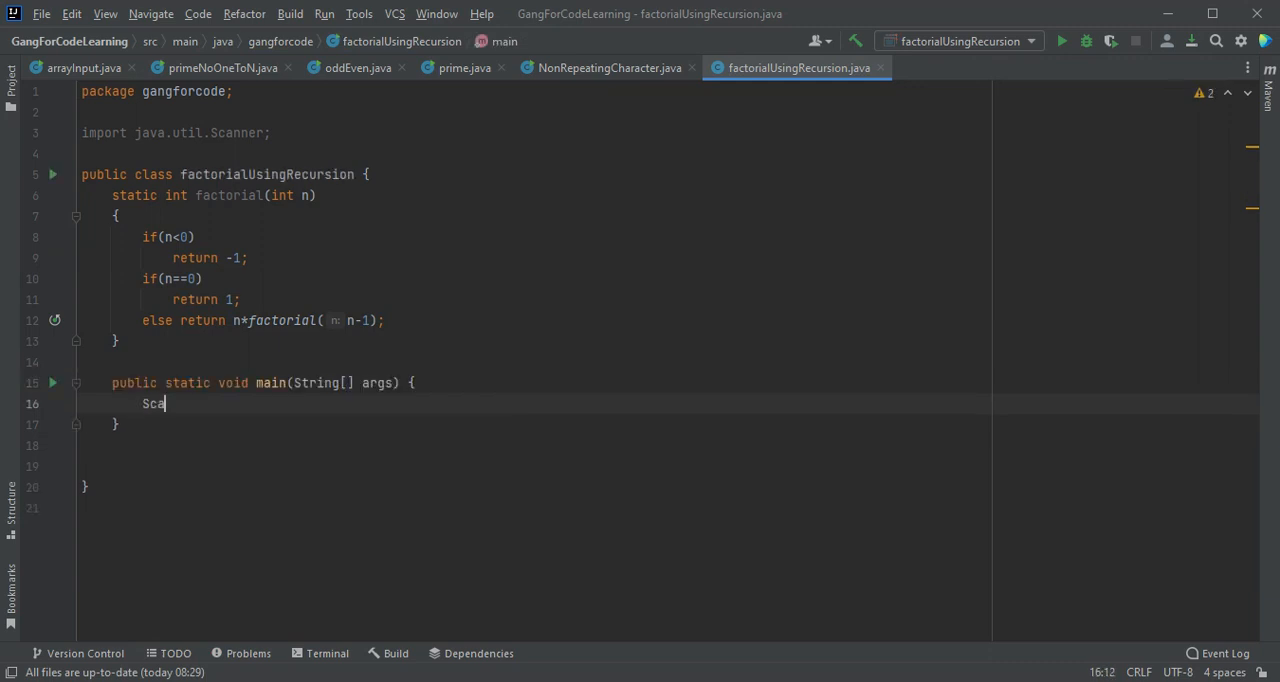
text(nner)
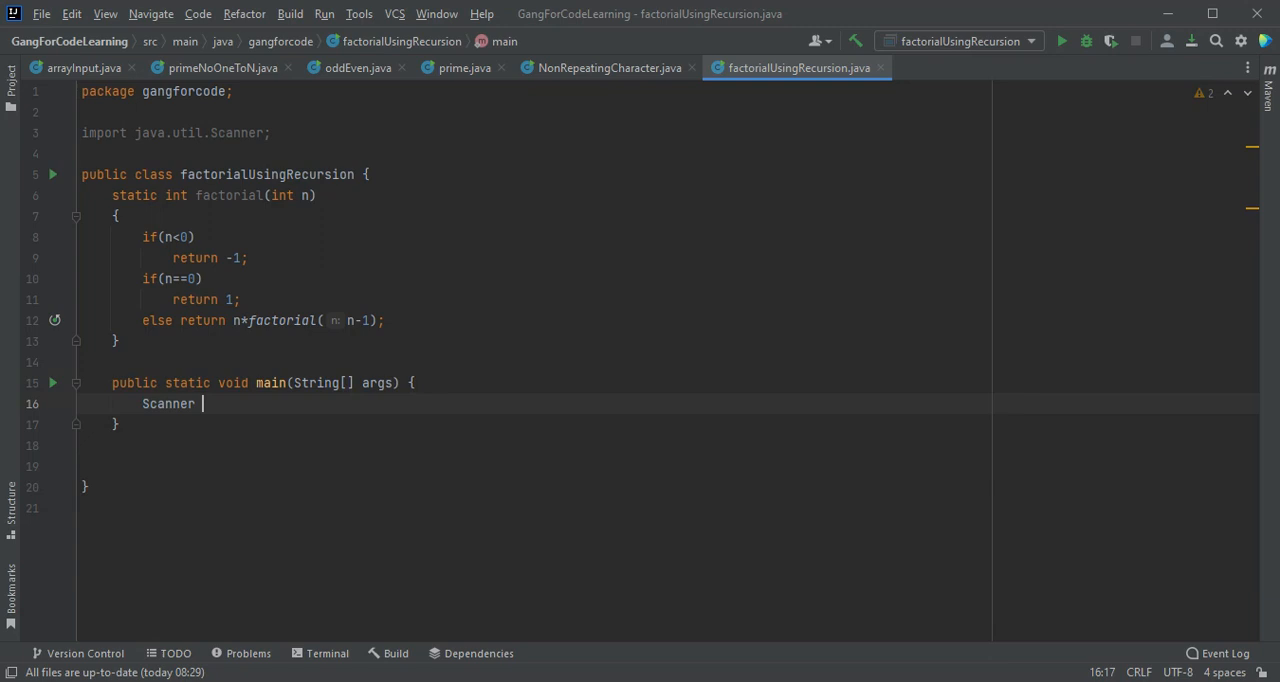
text(sc =)
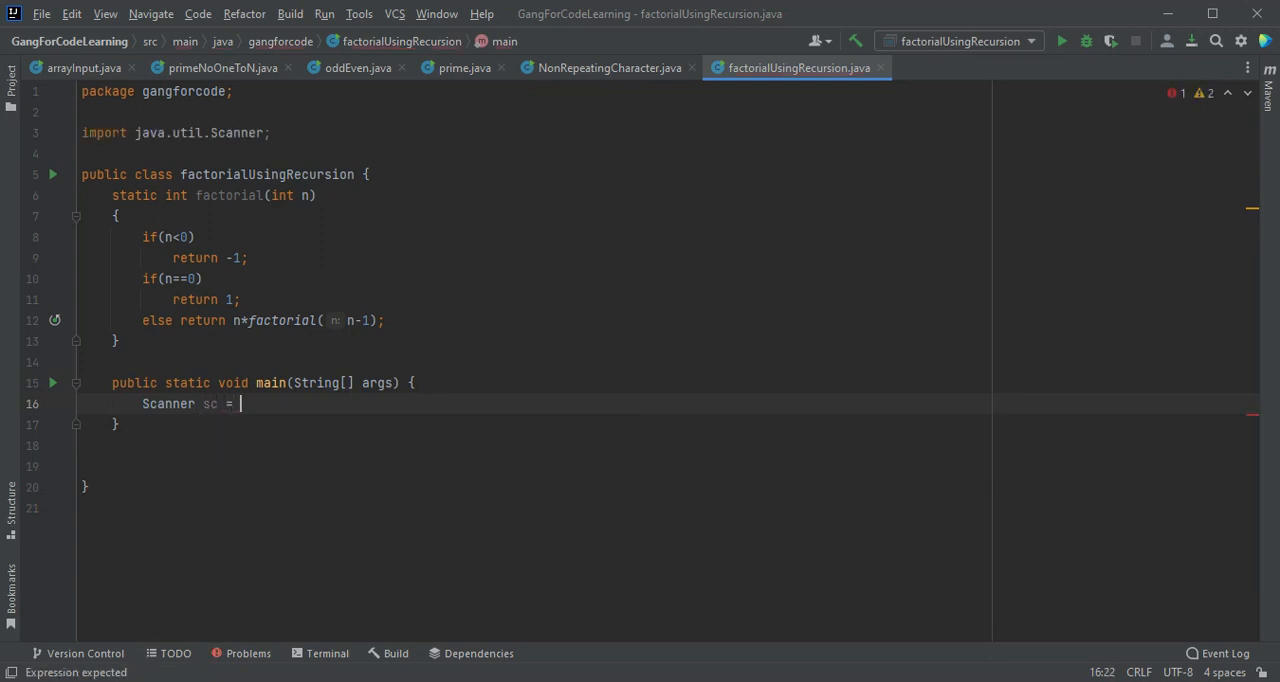
text(new)
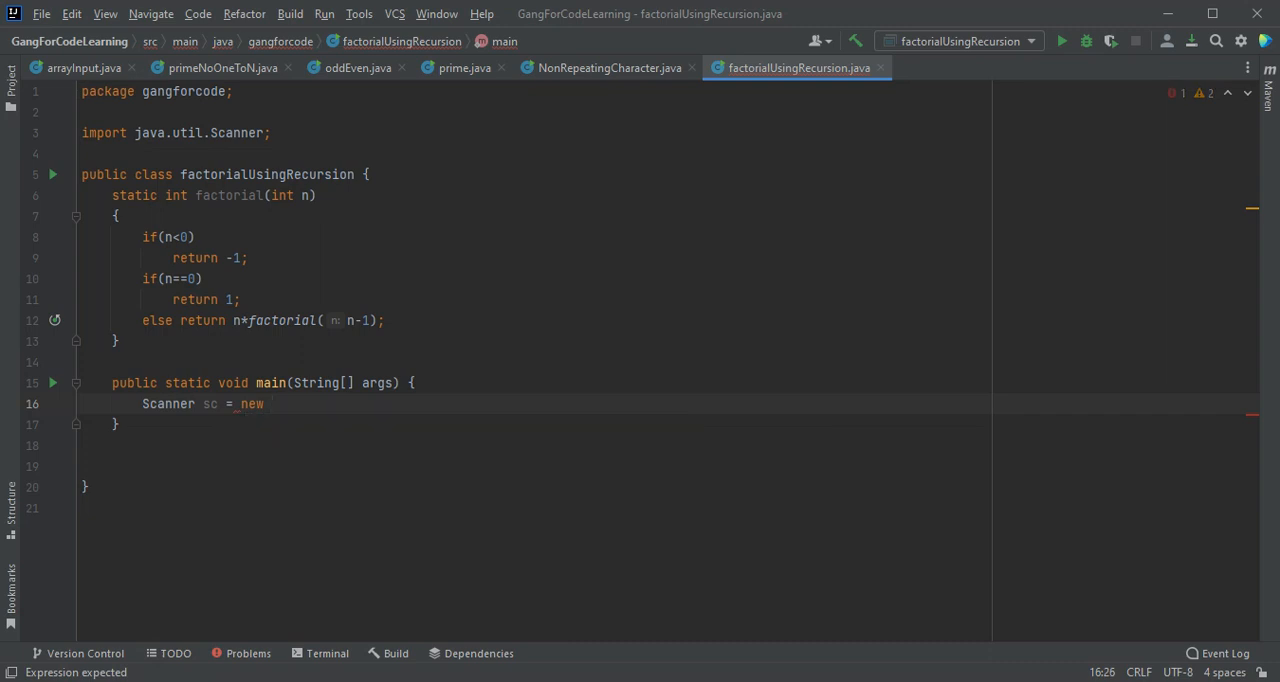
text(Scanner(Sys)
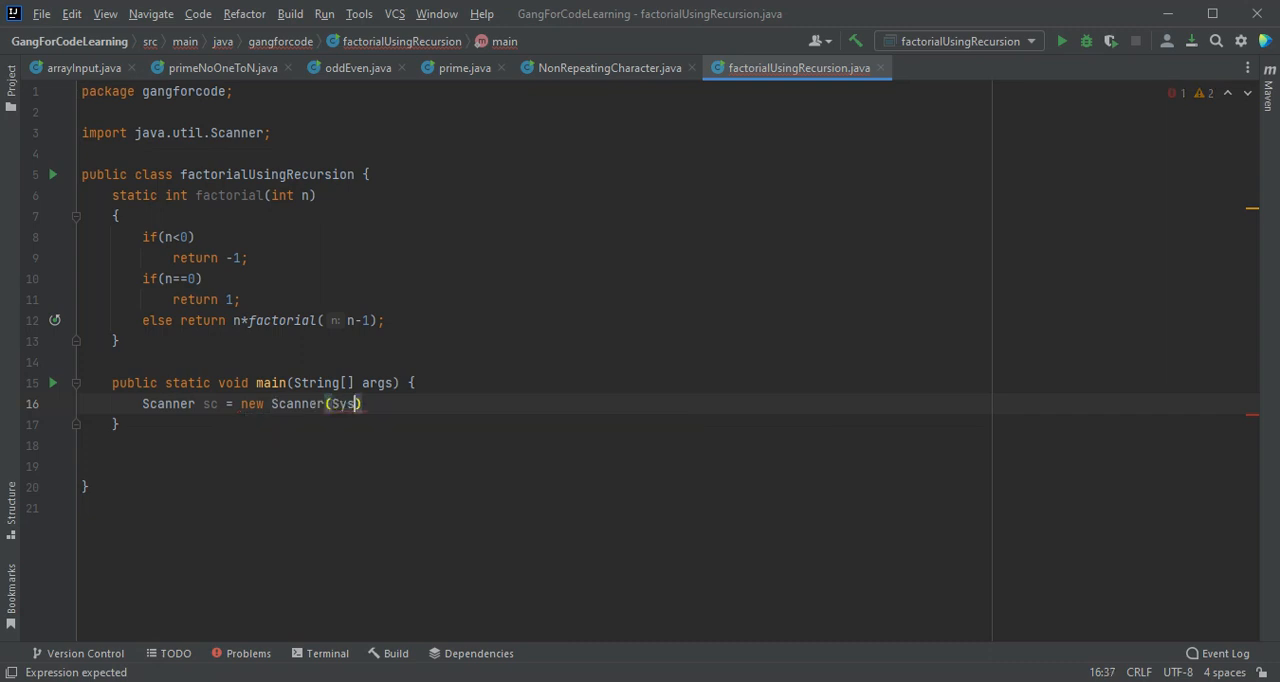
text(tem.)
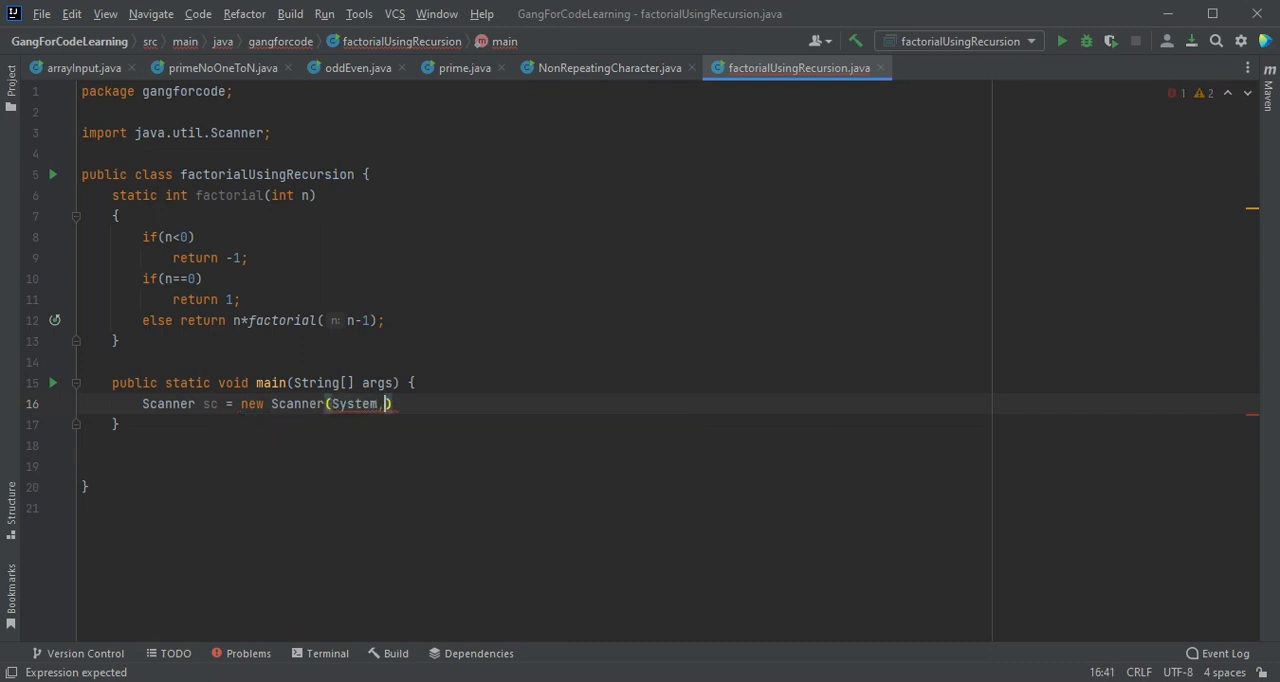
key(Backspace)
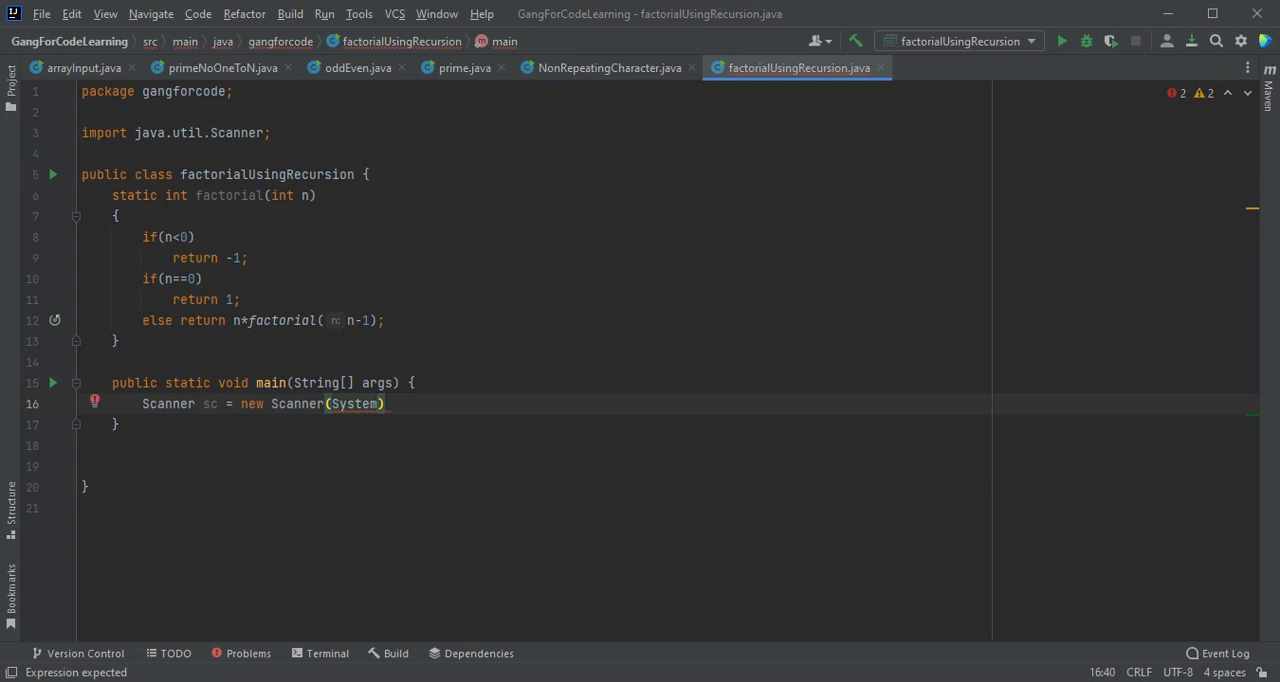
text(.in)
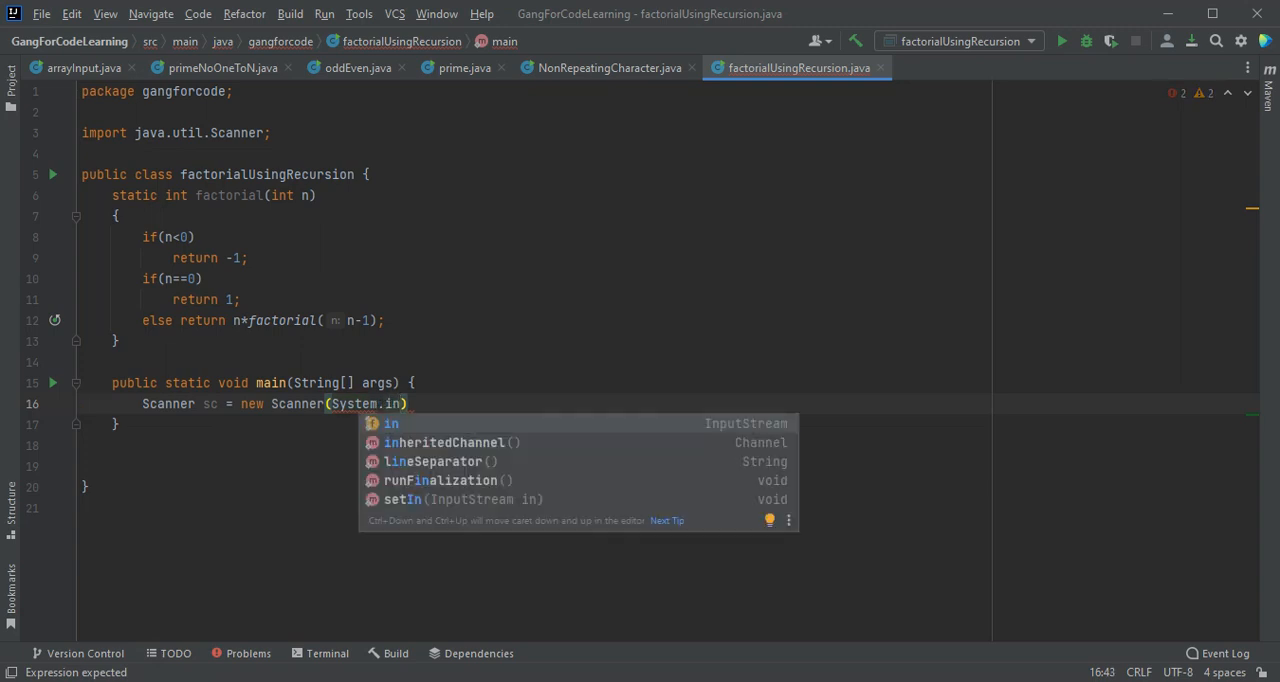
key(Enter)
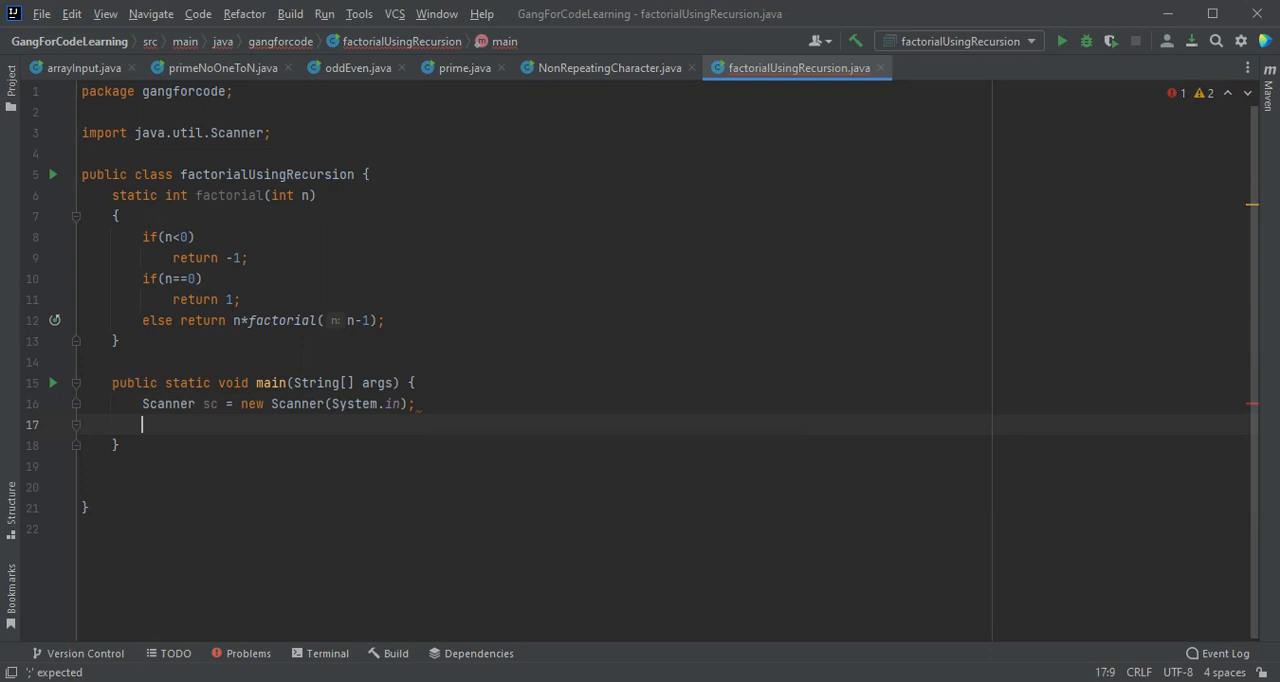
Step: Print the prompt "enter the no to calculate factorial" via sout, then begin int n
text(sout)
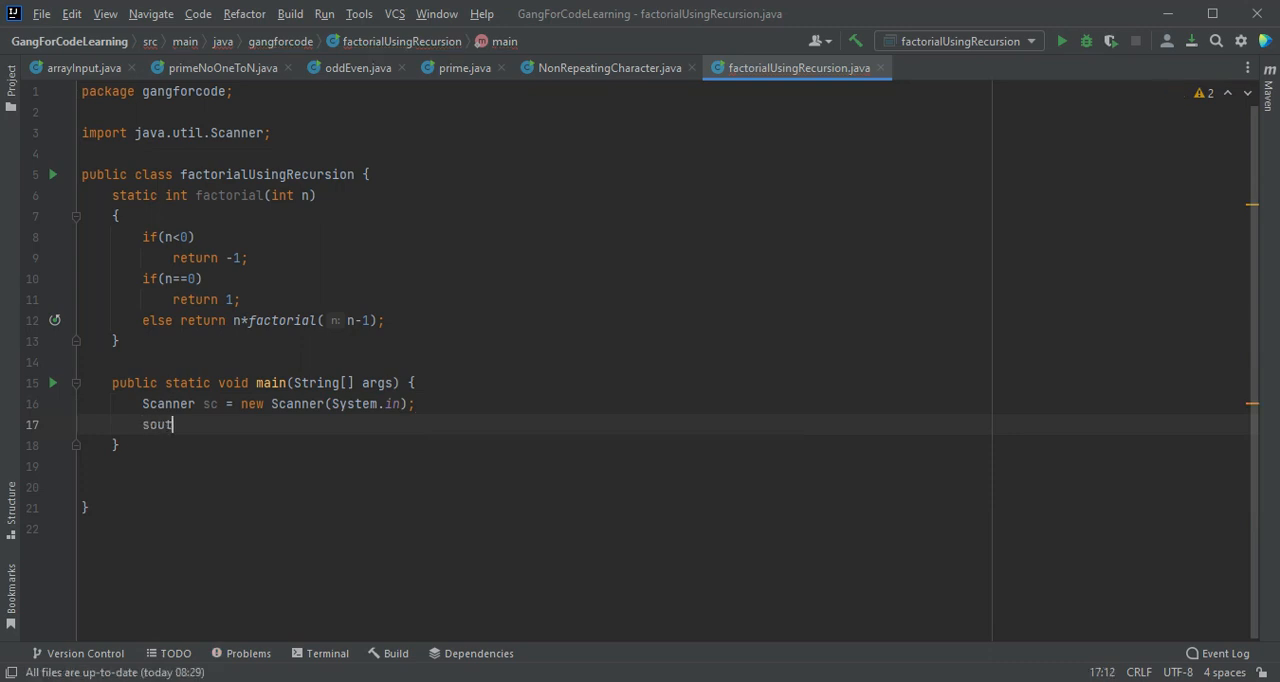
key(Tab)
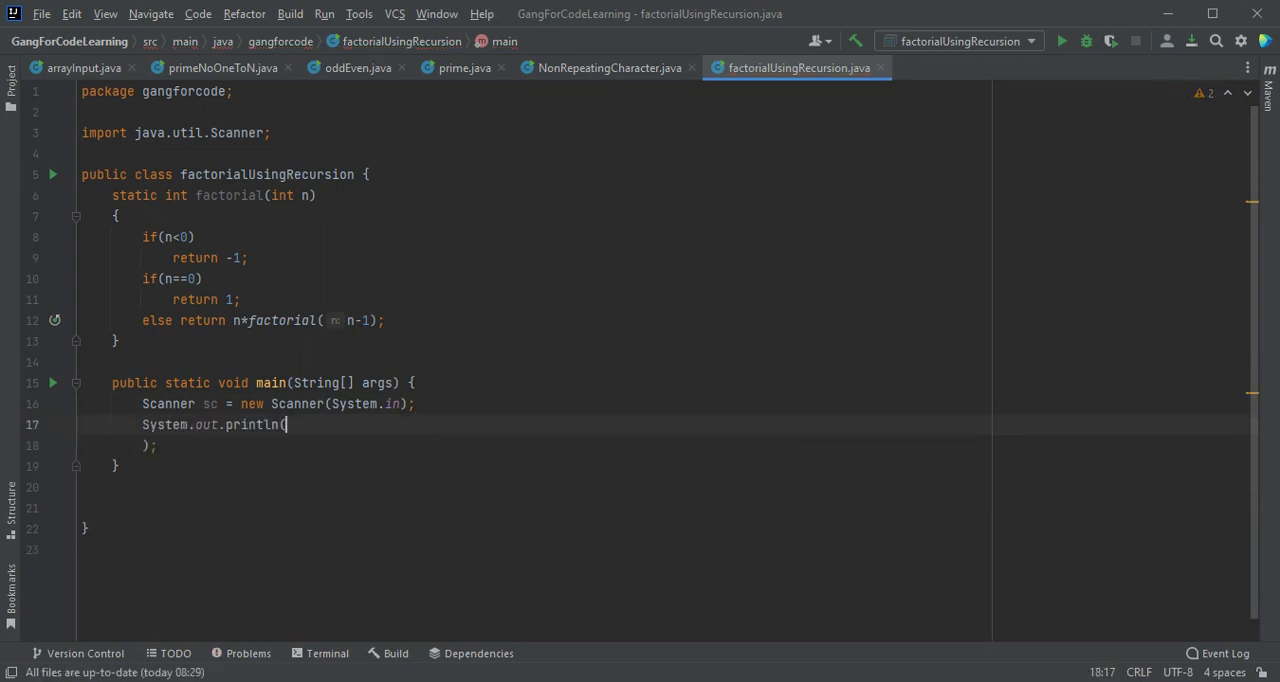
text("enter tge)
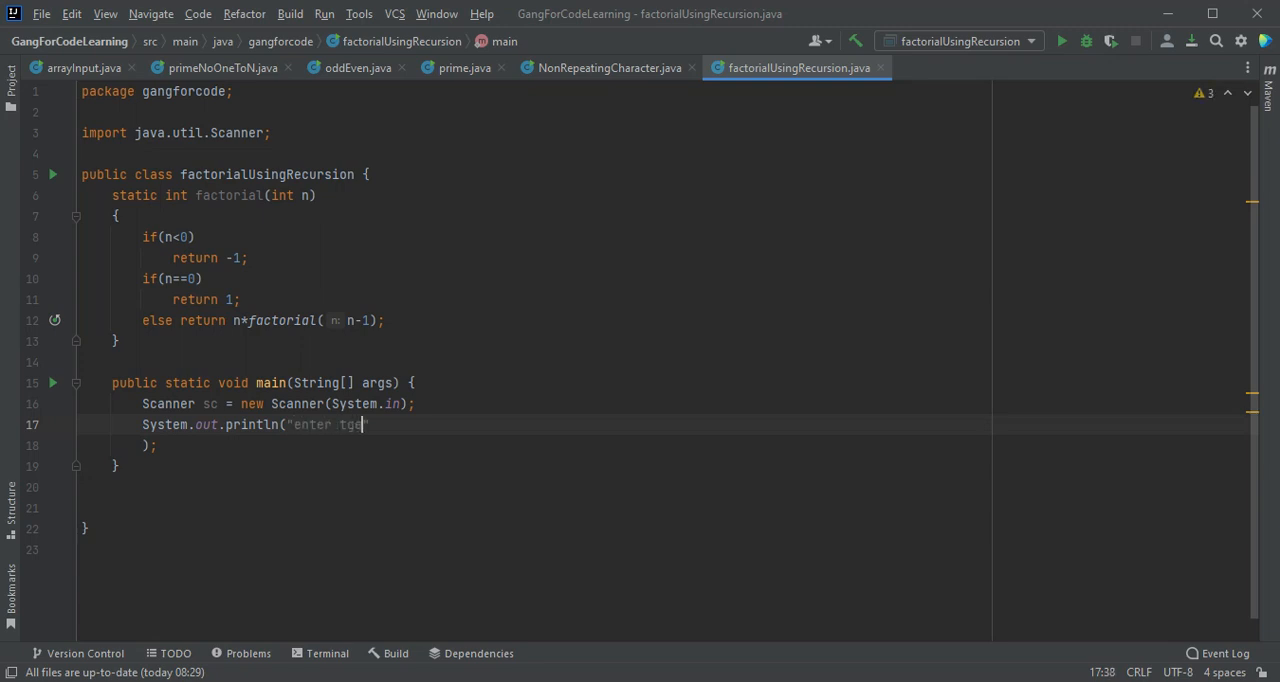
text(the n)
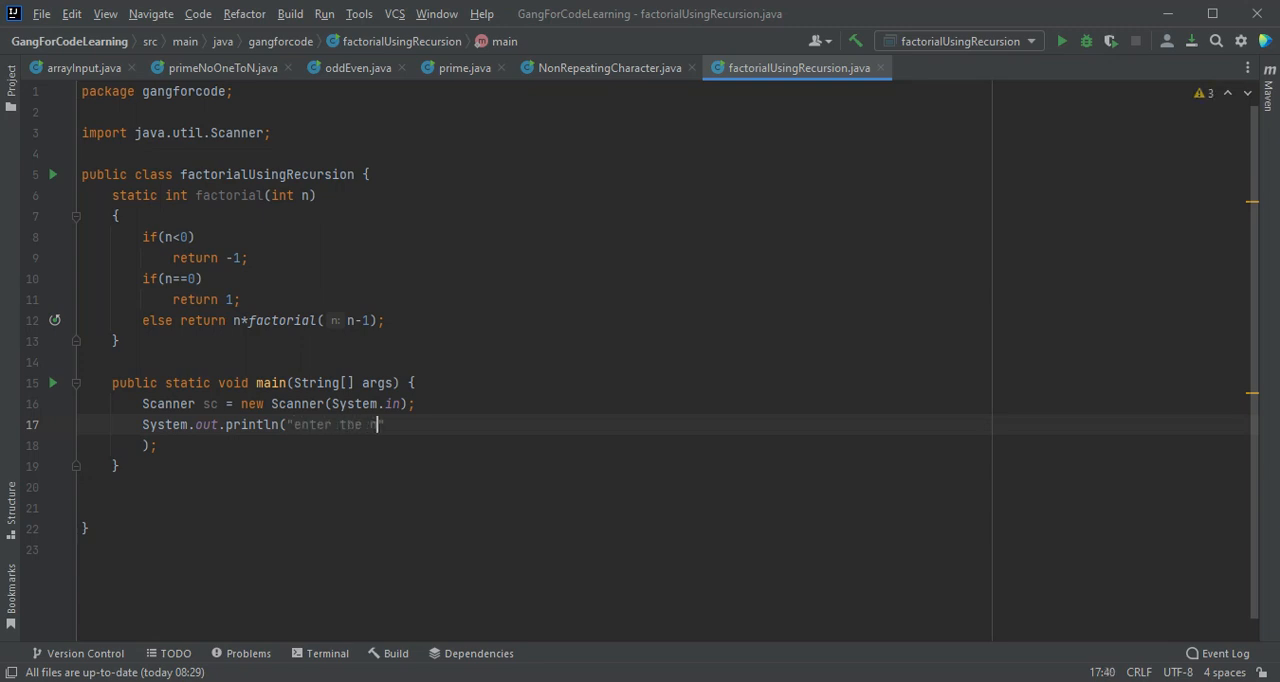
text(o to c)
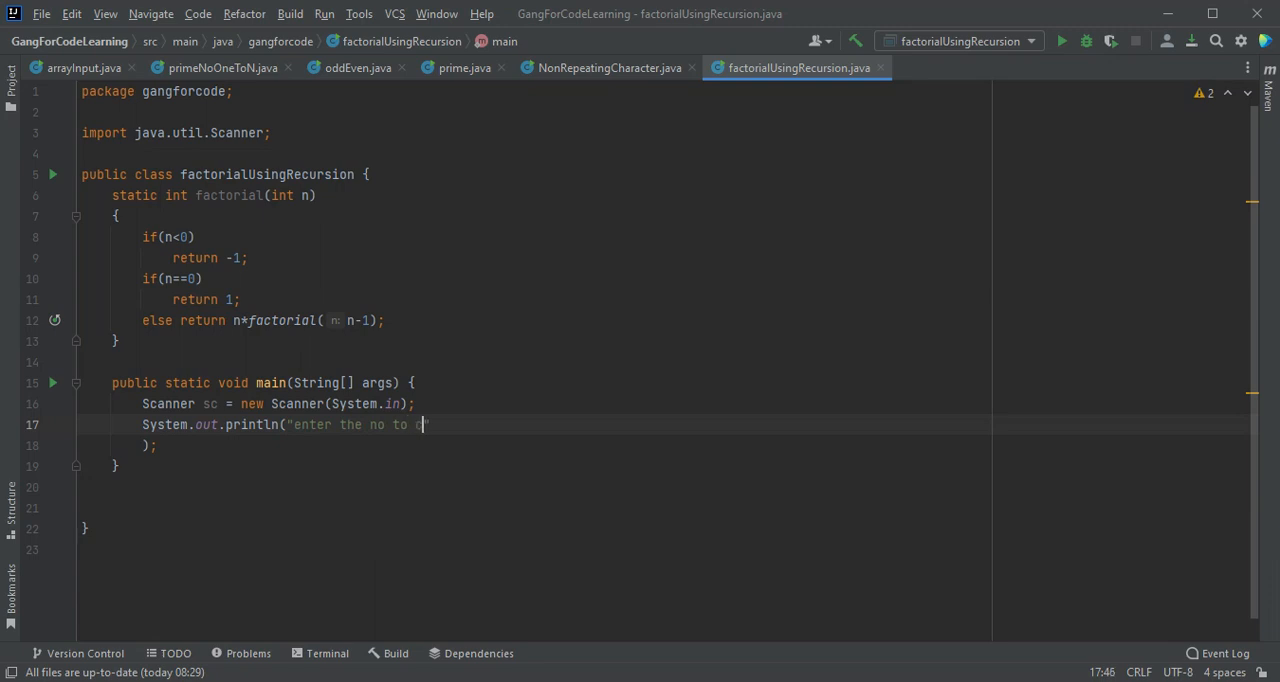
text(alc)
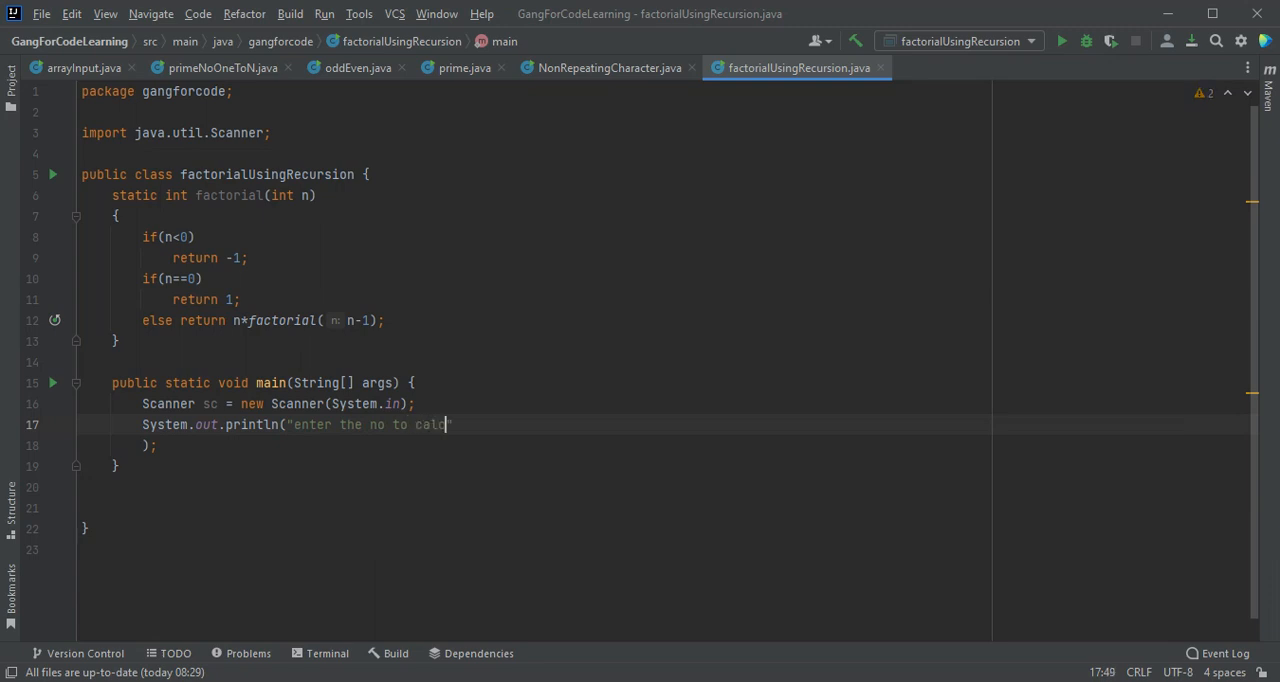
text(ulate)
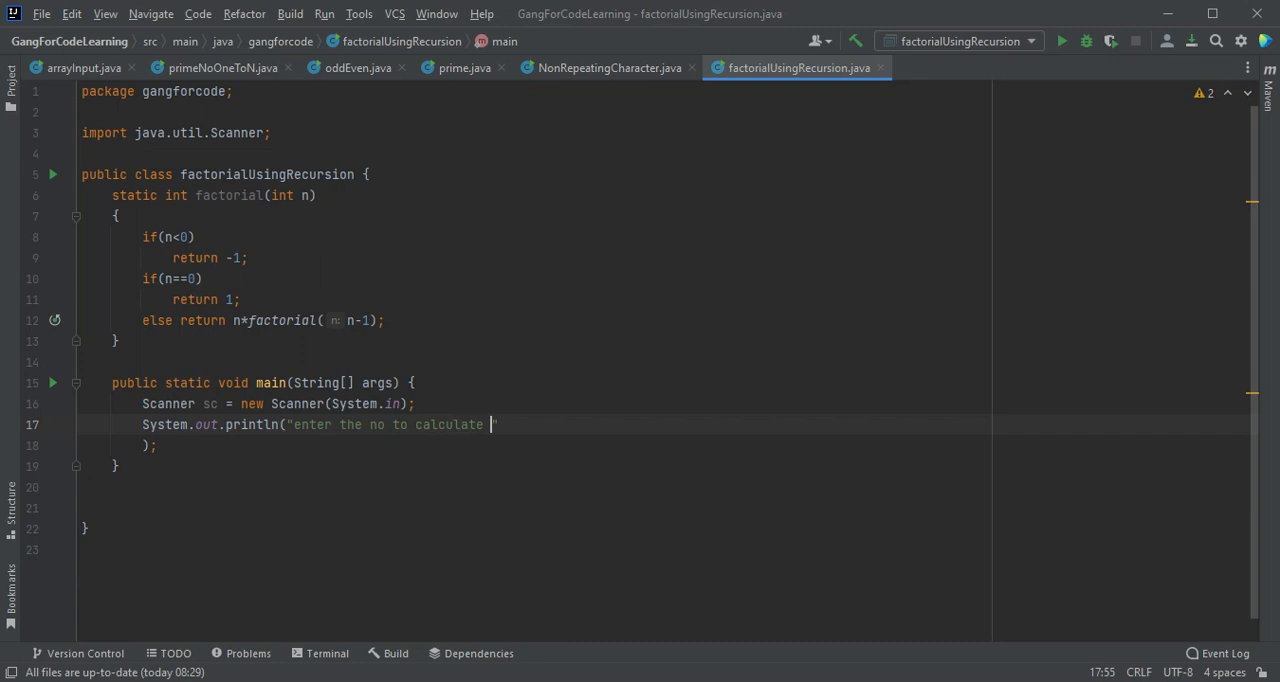
text(factorial)
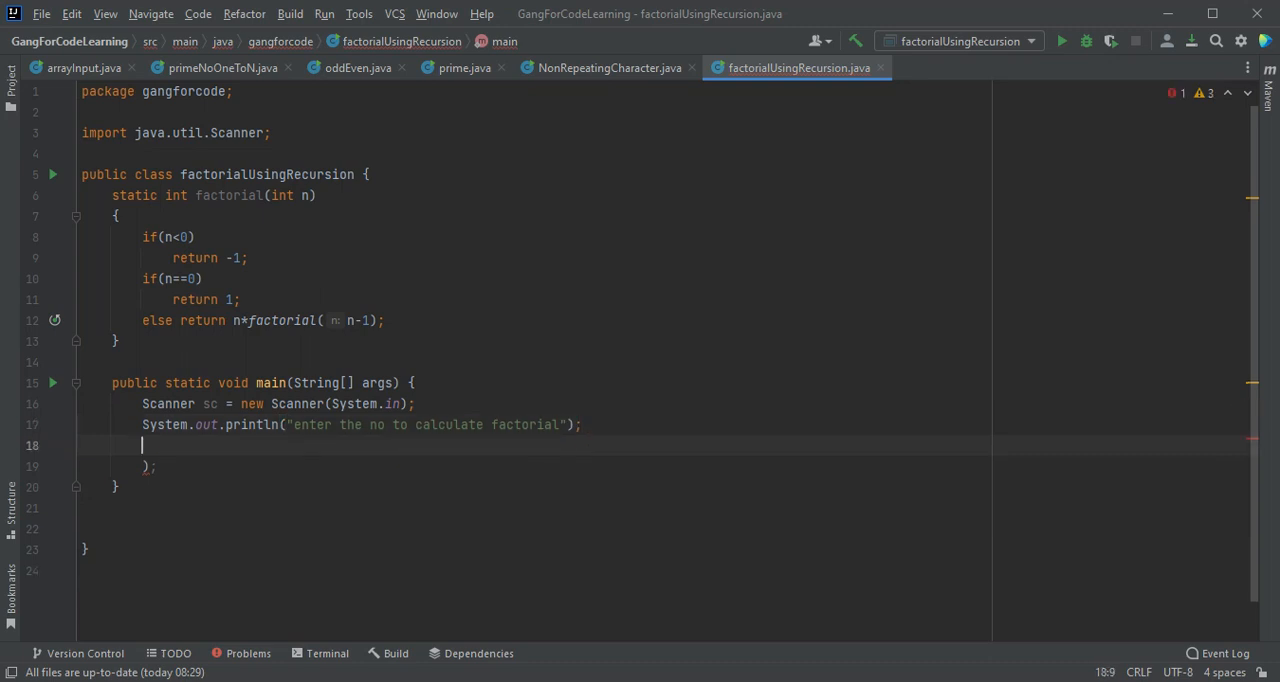
text(int n = sc)
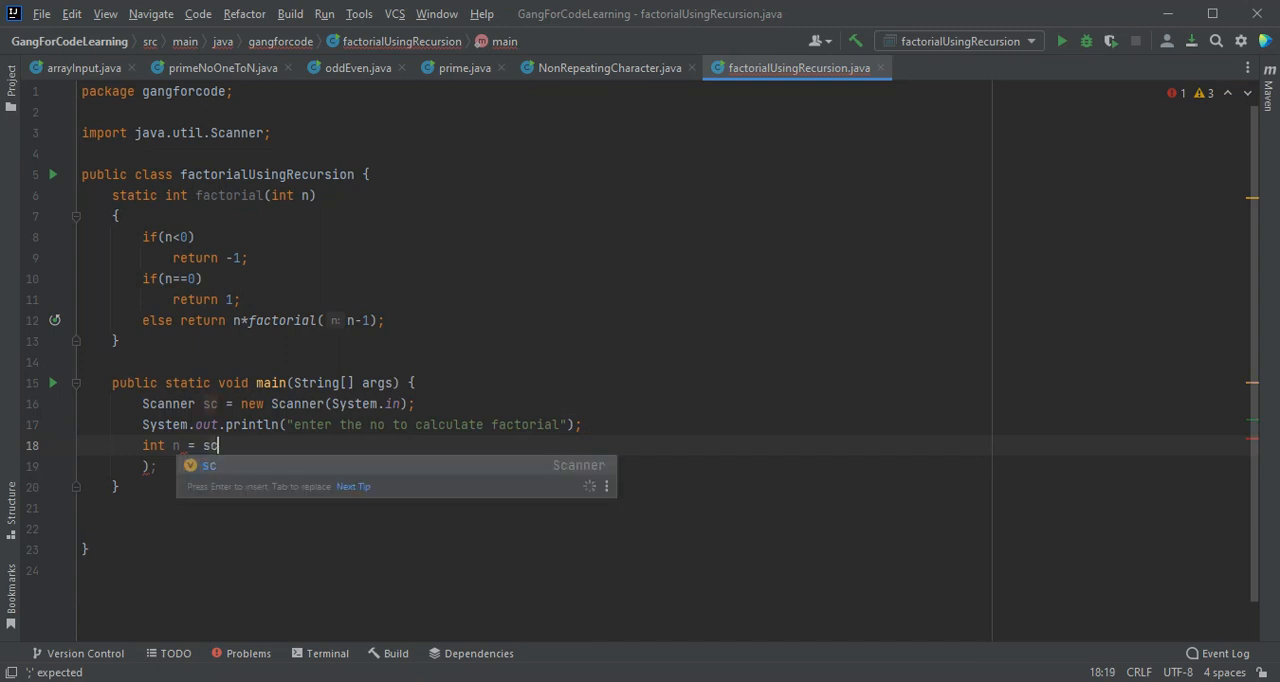
Step: Complete int n = sc.nextInt(); and start an empty System.out.println()
text(.nextInt();)
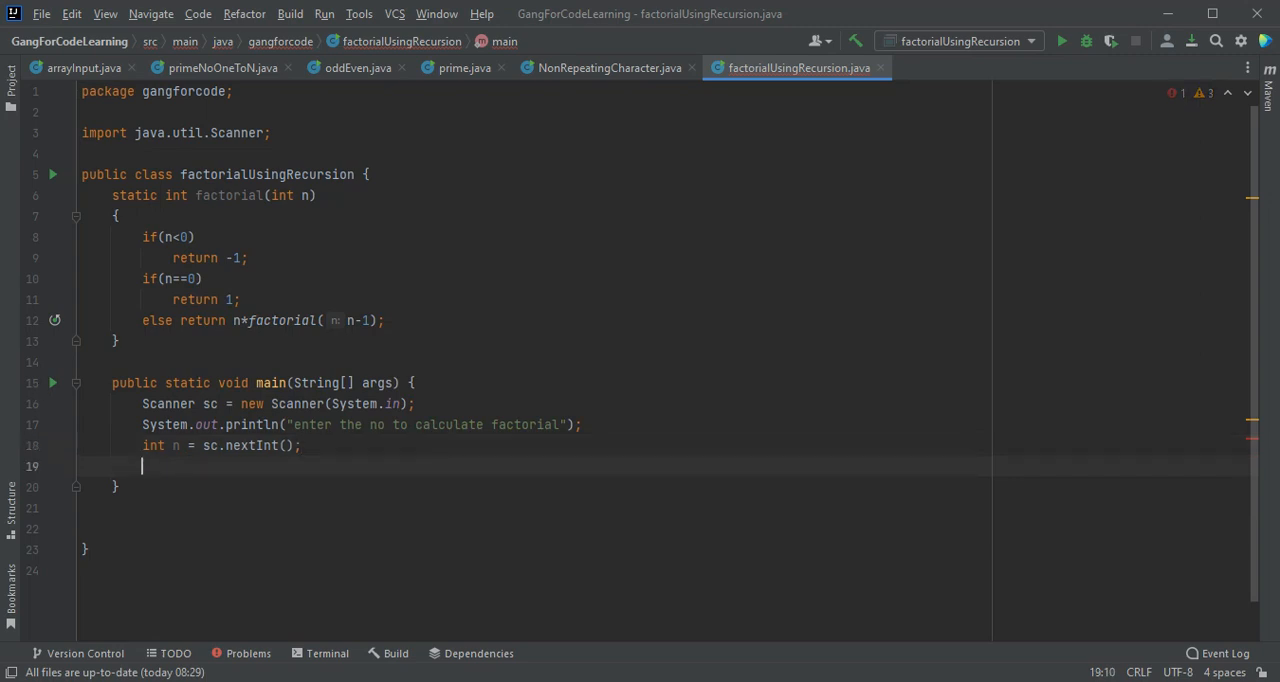
text(System.out.println();)
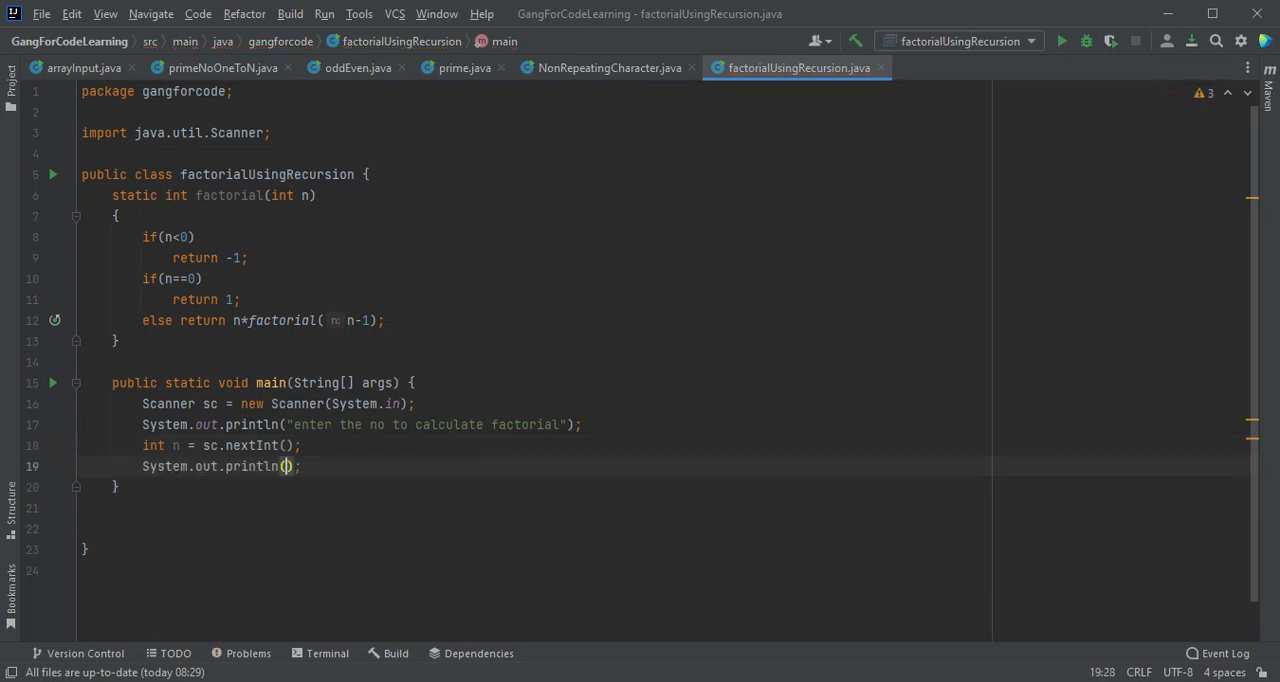
Step: Fill the println with "factorial of "+n+" is "+factorial(n)
text(factorial)
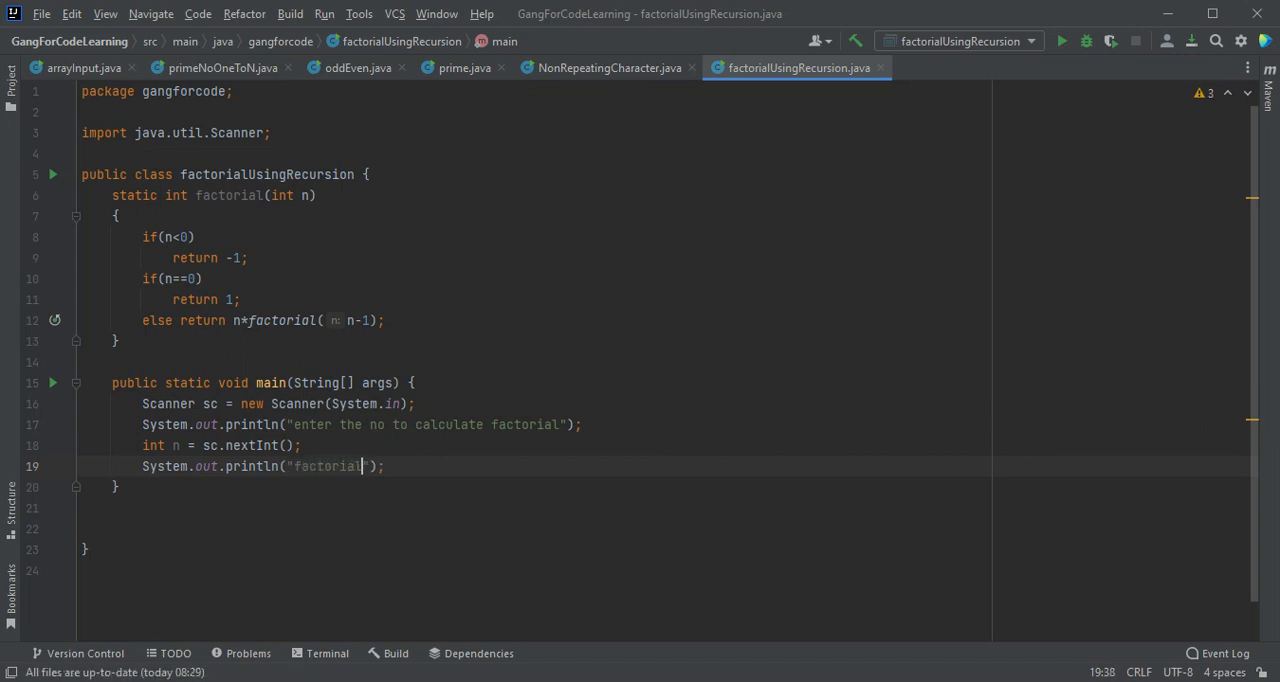
text(" ")
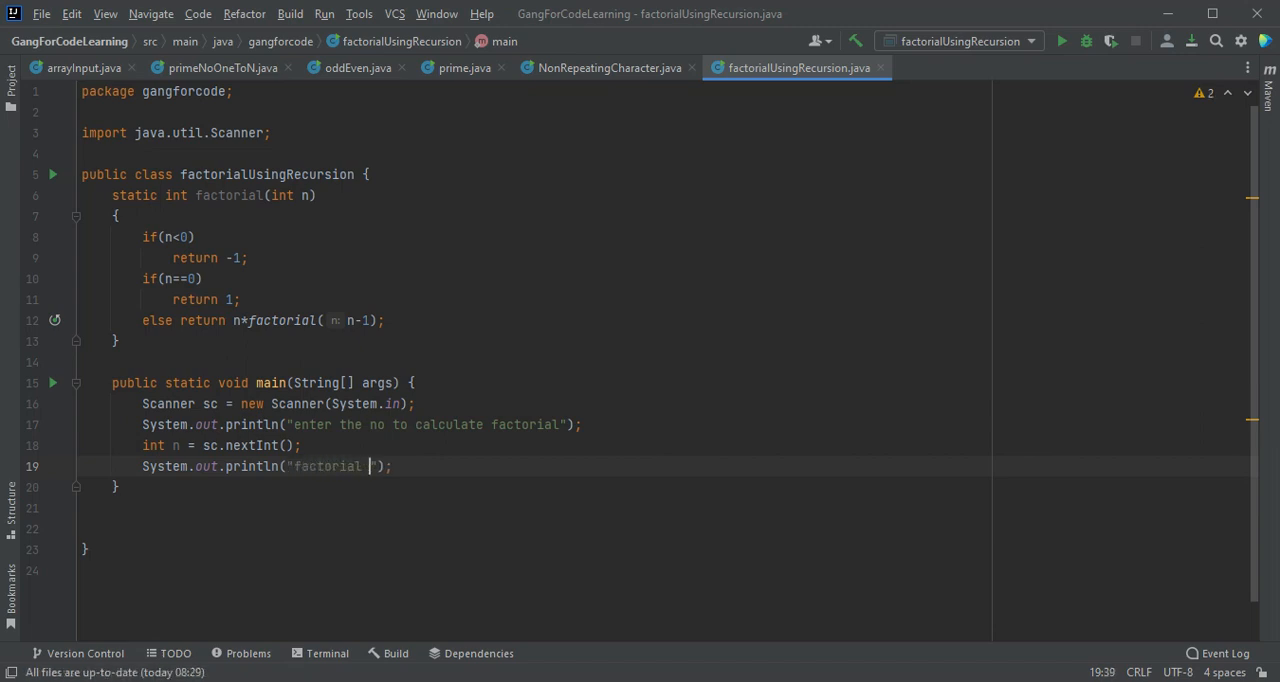
text(of)
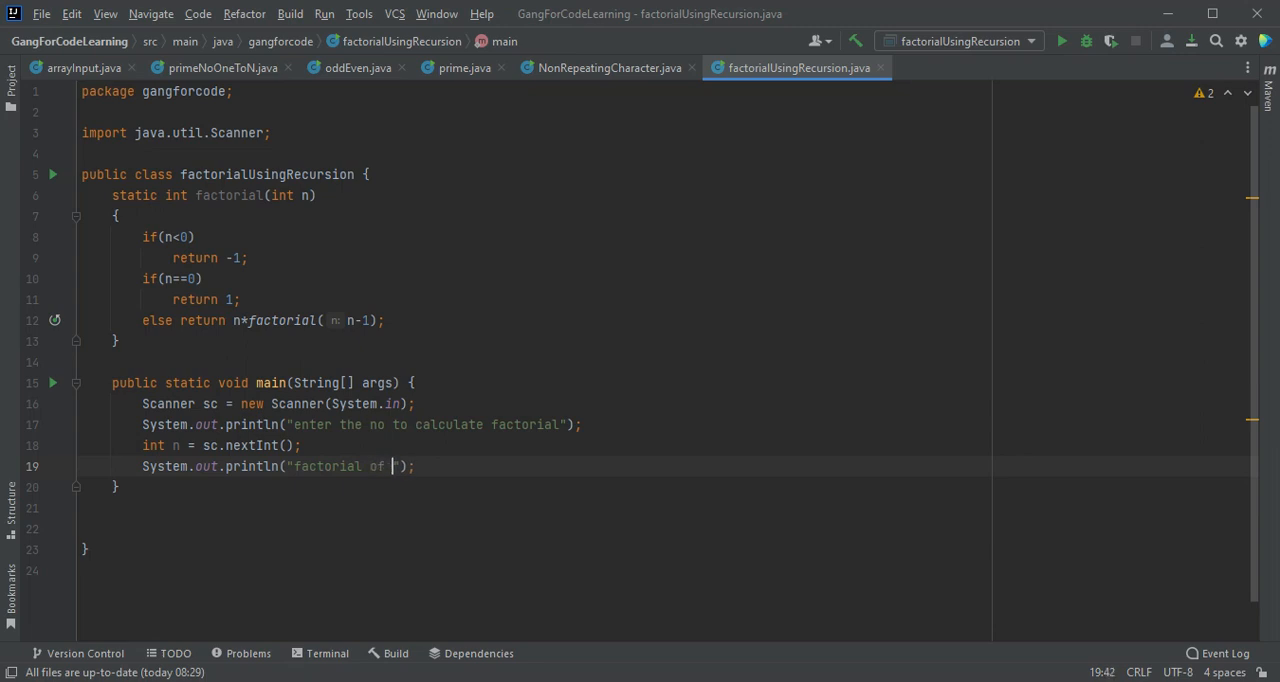
text(+)
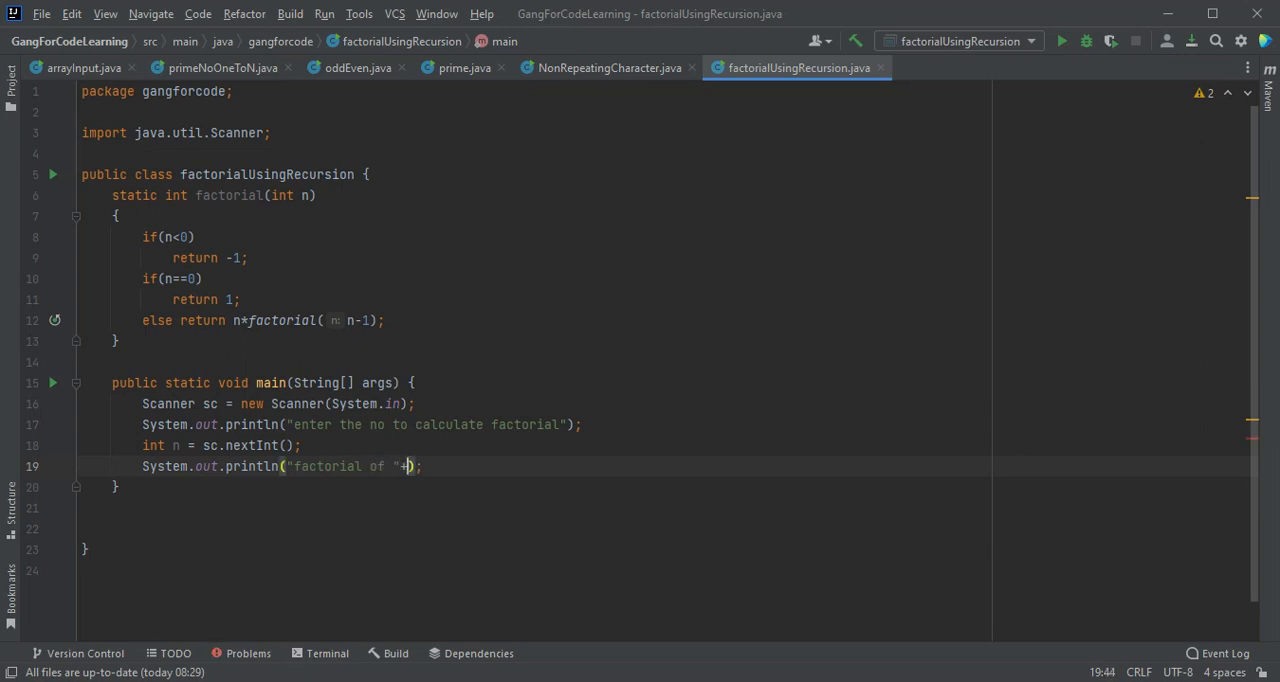
text(n+)
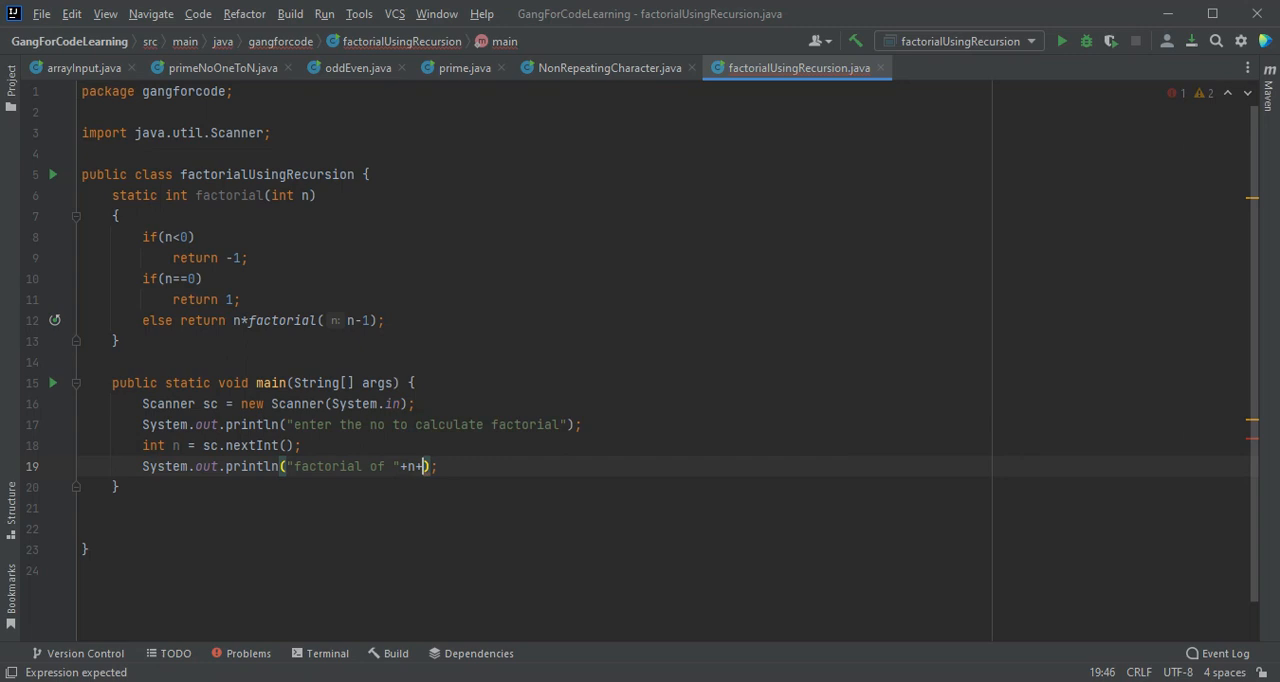
text(is)
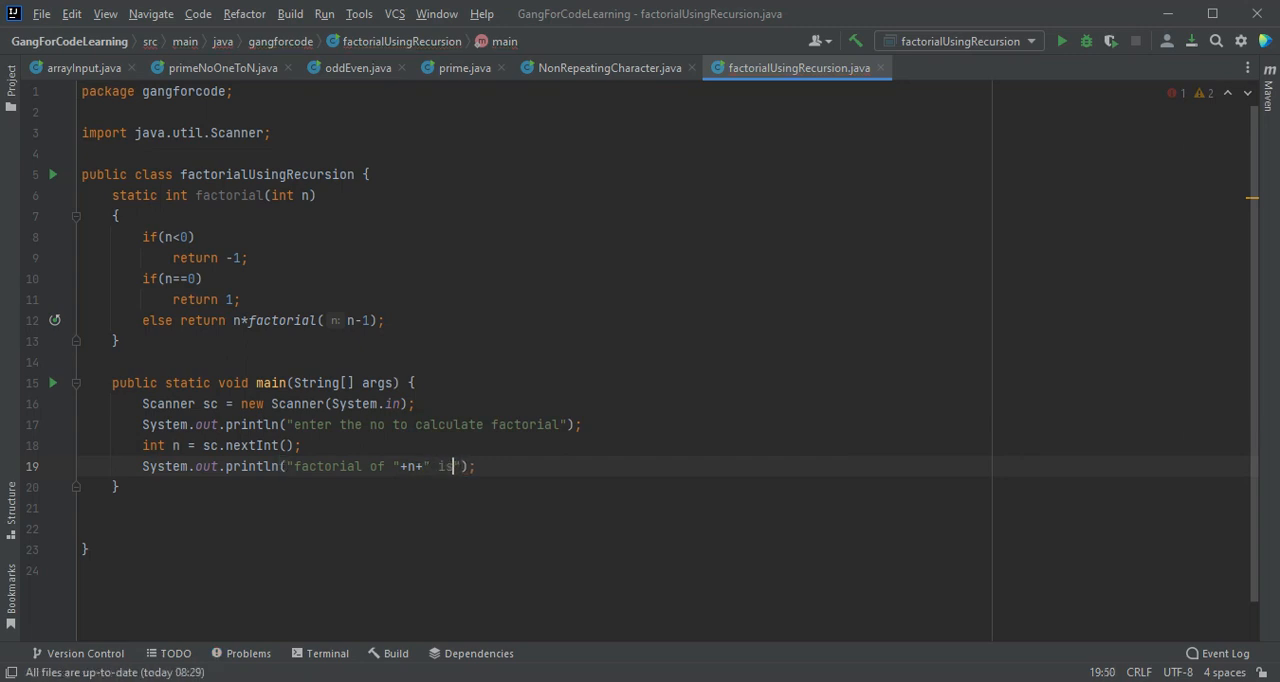
text("+)
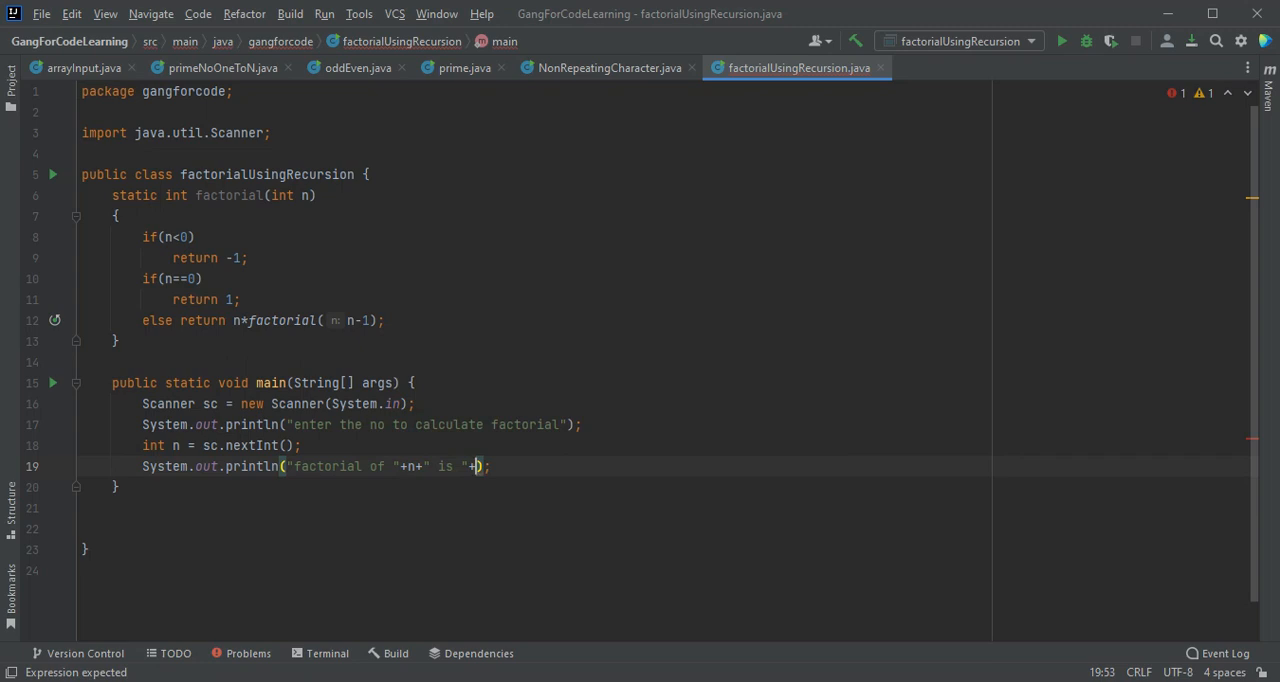
text(factorial())
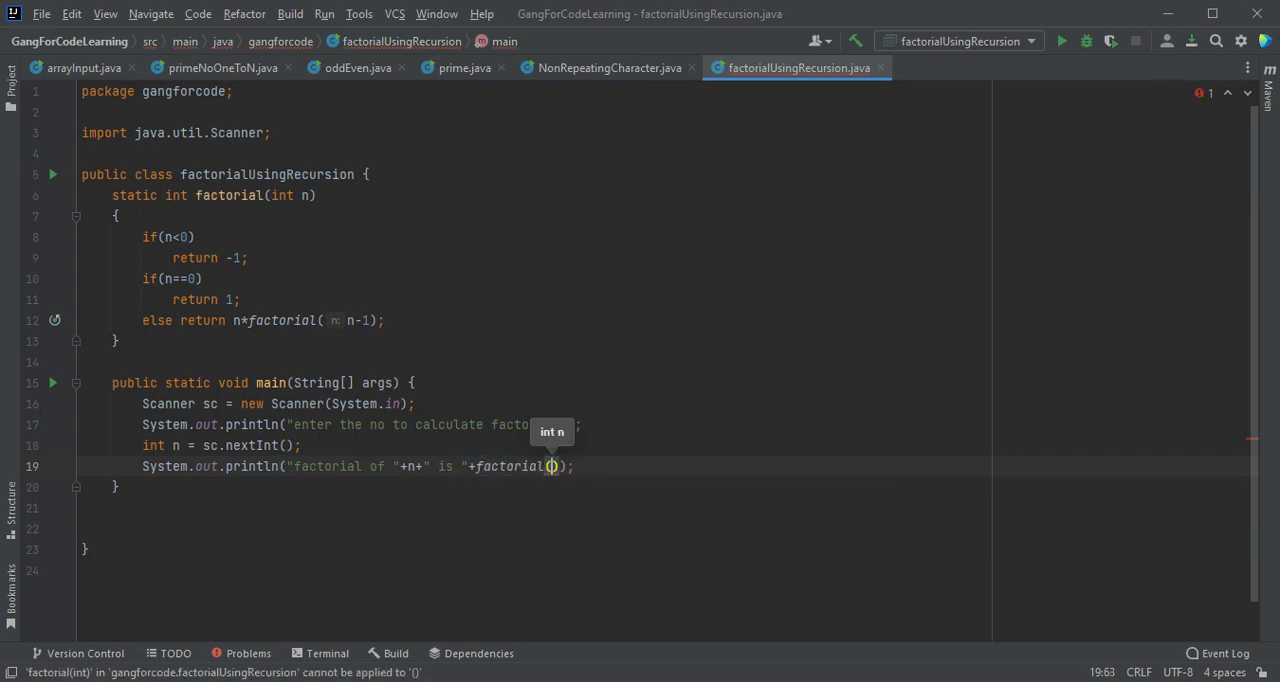
text(n)
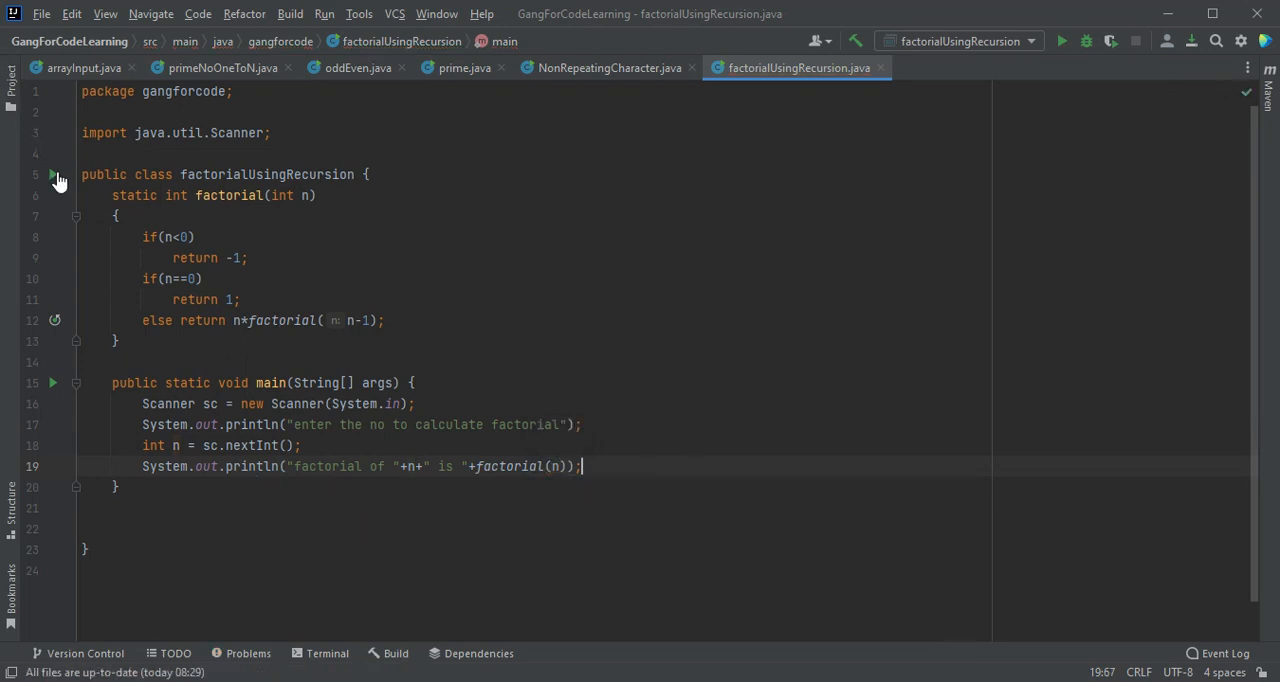
mouse_move(70, 188)
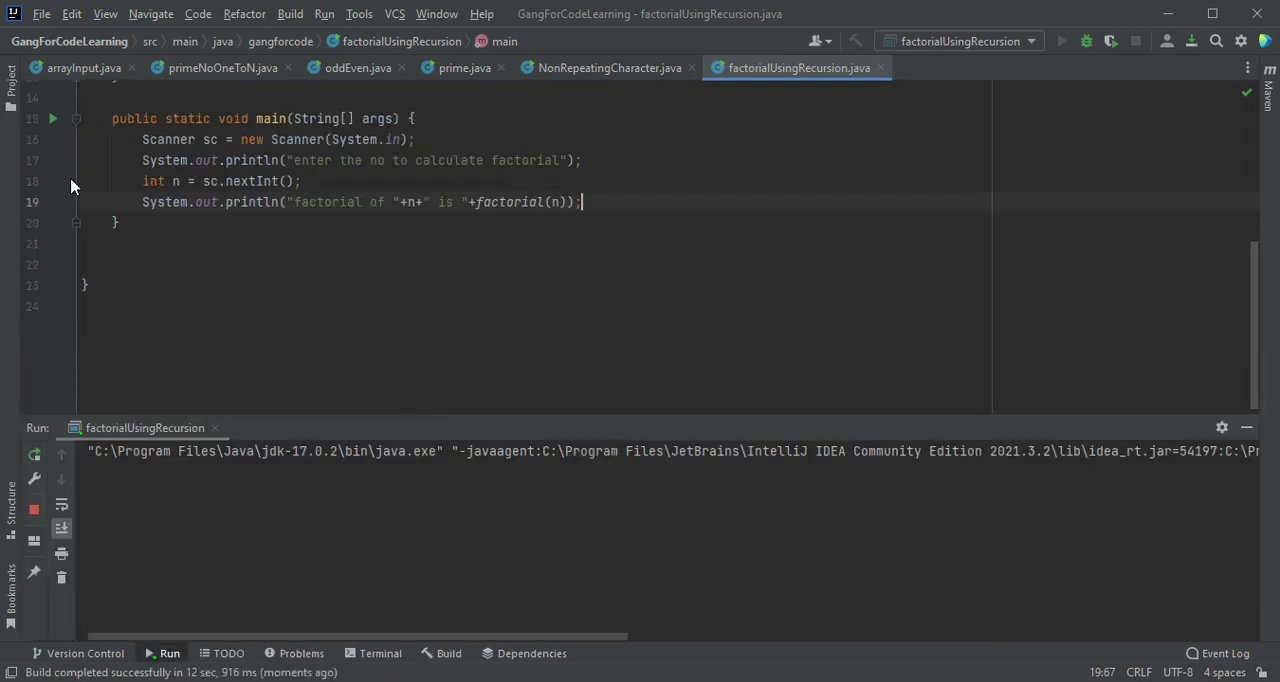
Step: Run the program and enter a number at the console prompt to see the factorial output
click(1060, 40)
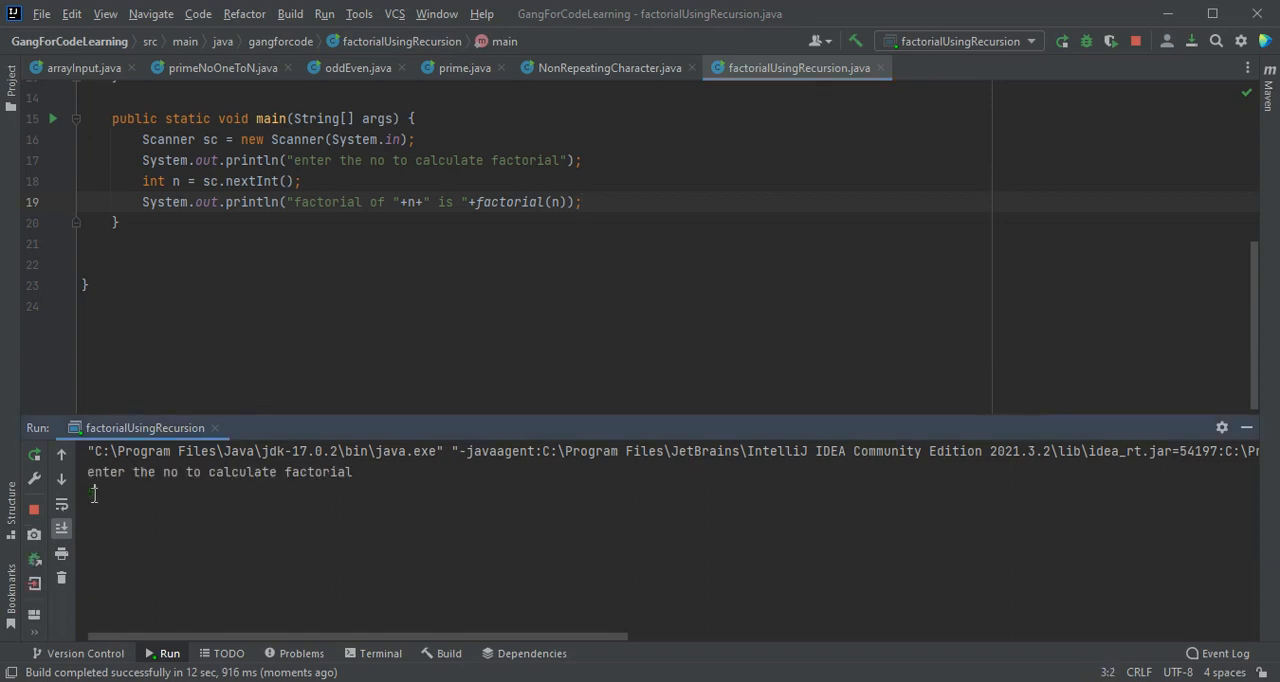
text(5)
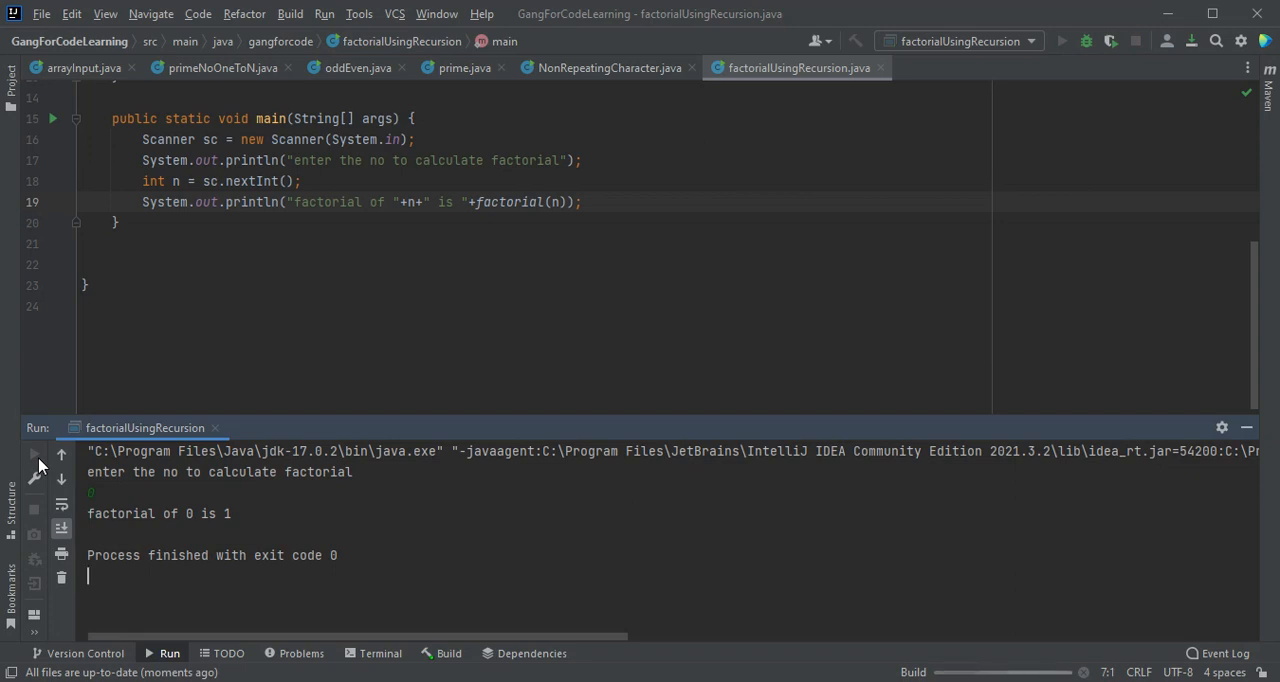
Step: Rerun the program with input 1, printing "factorial of 1 is 1"
click(32, 456)
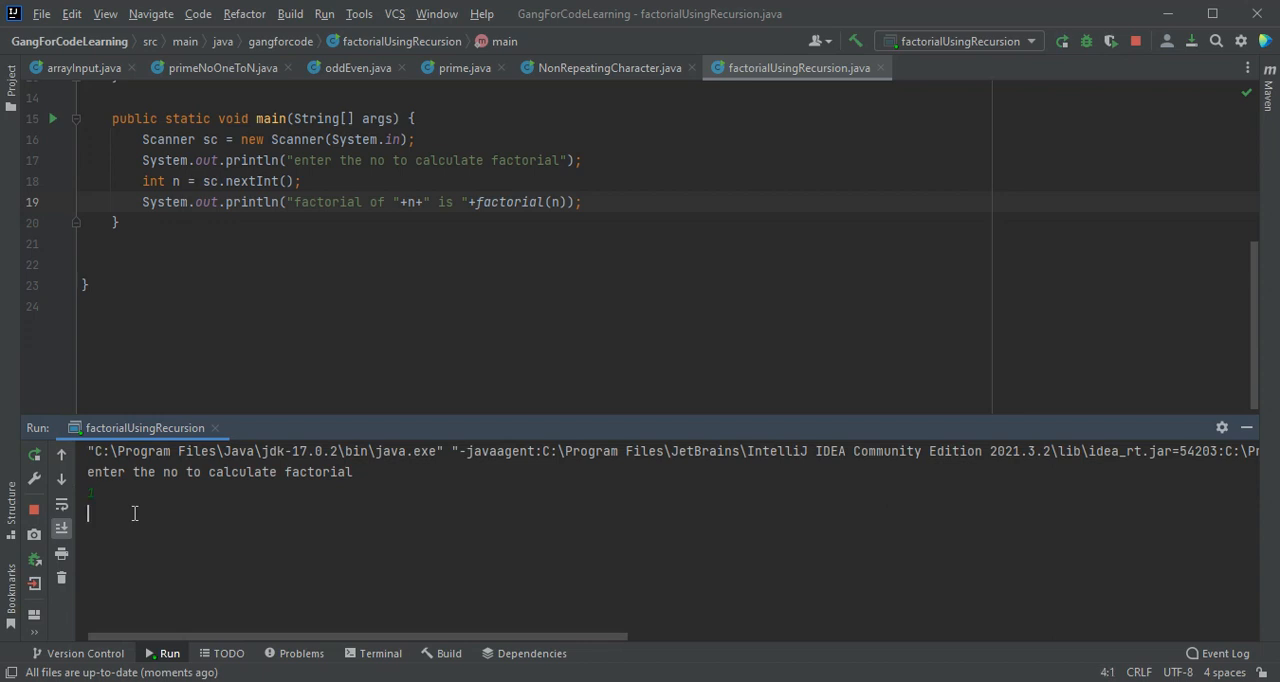
text(1)
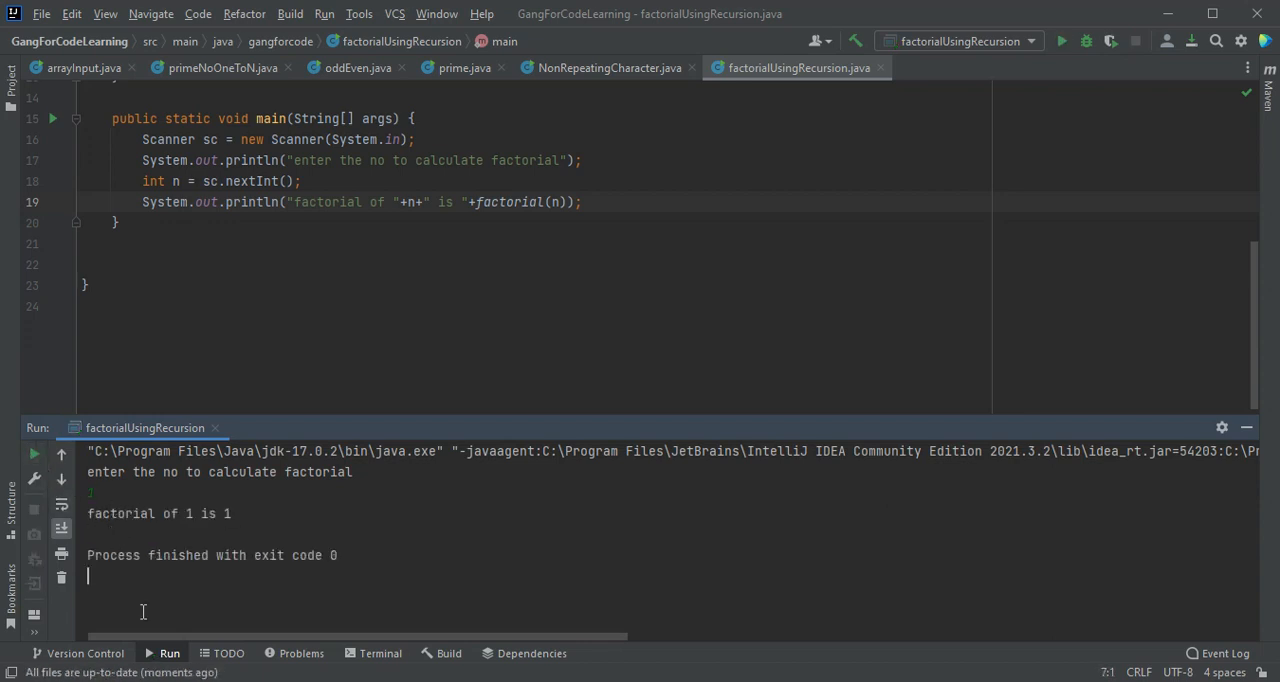
mouse_move(372, 378)
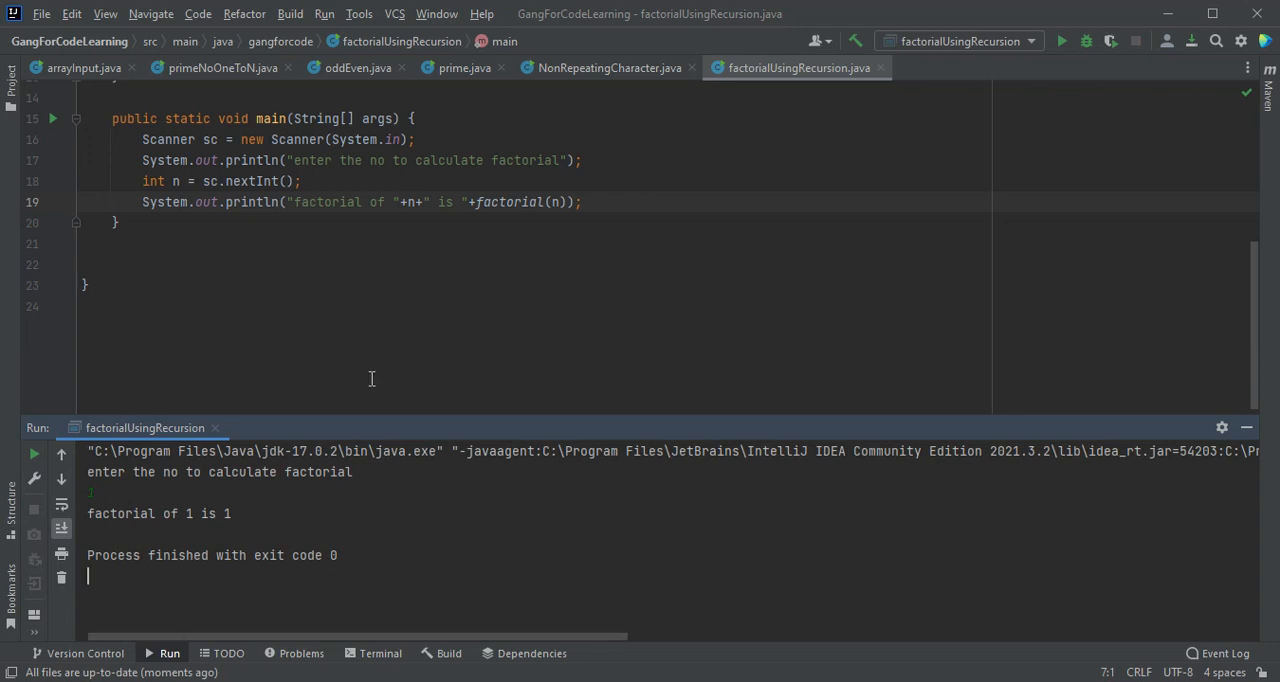
mouse_move(520, 258)
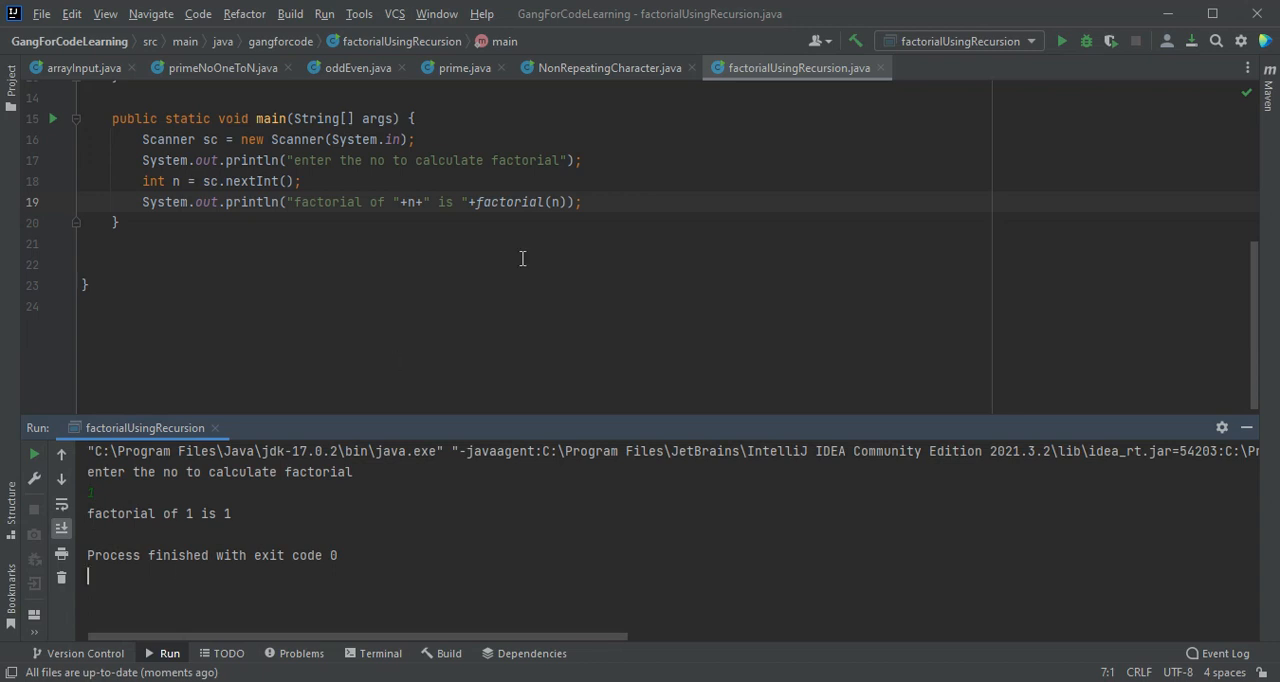